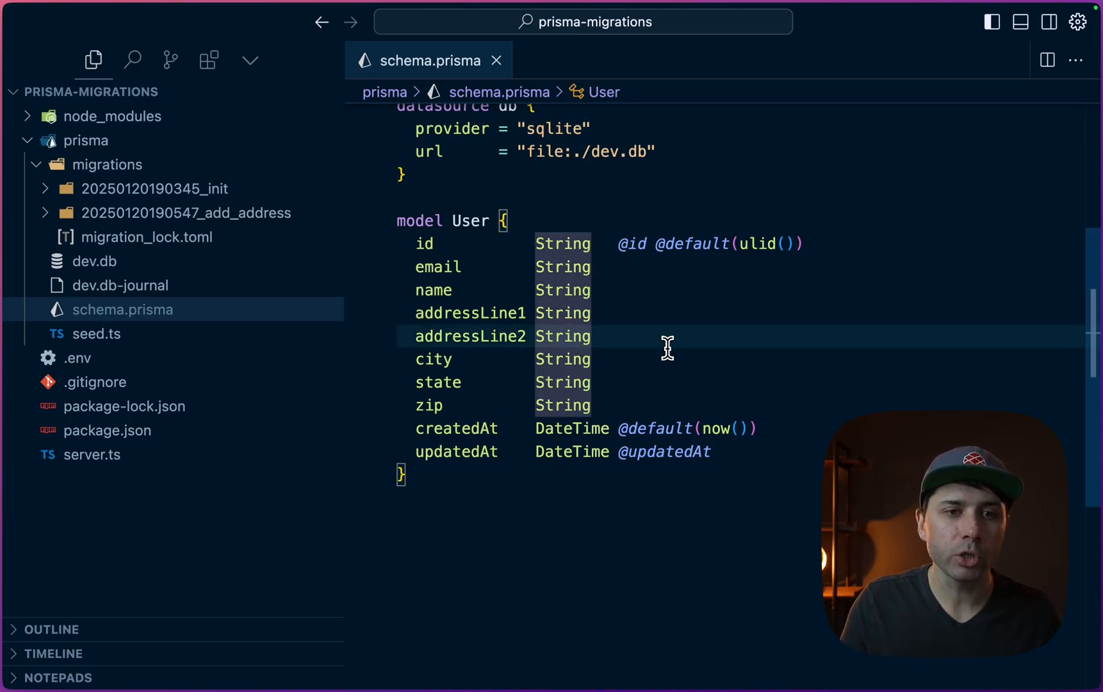
mouse_move(138, 176)
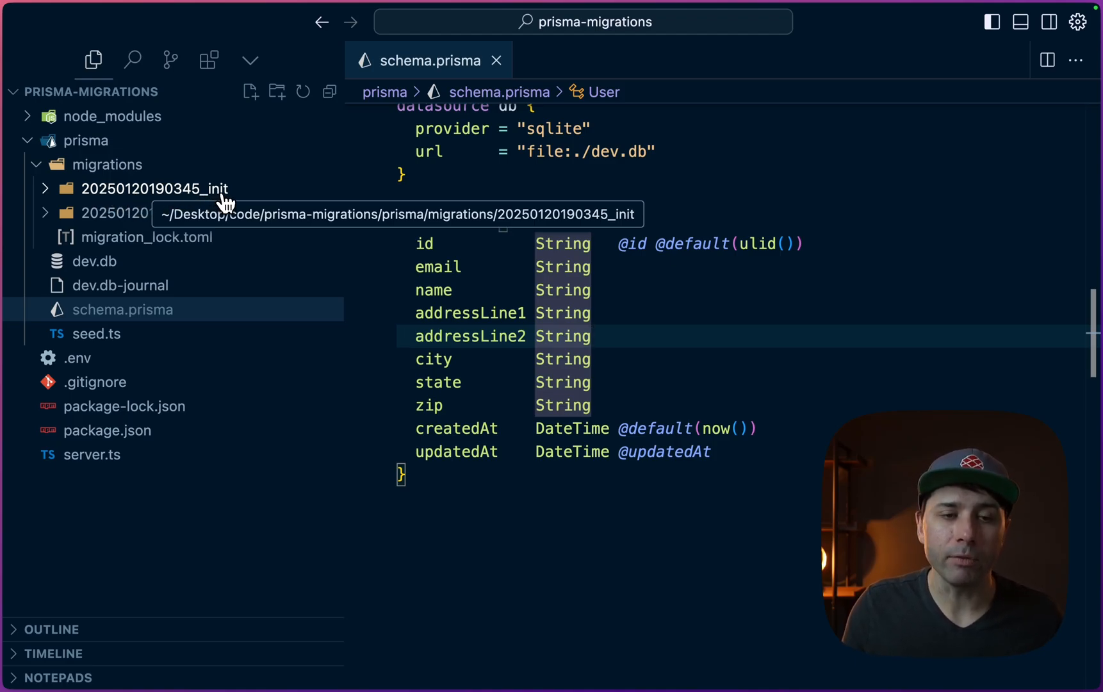
left_click(155, 188)
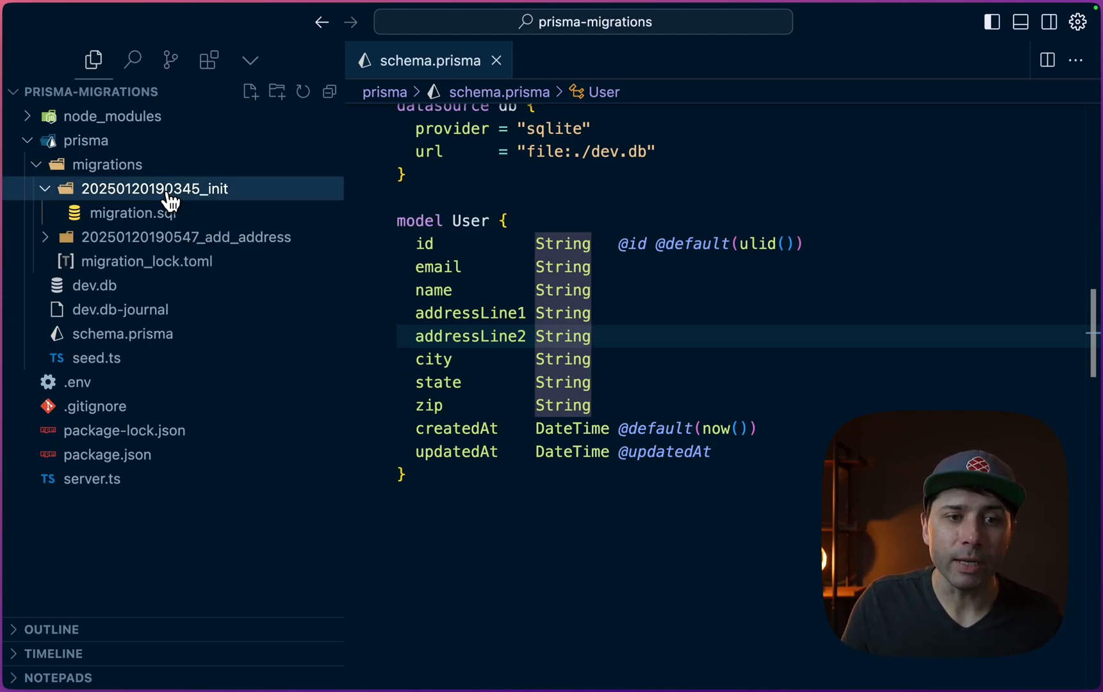
left_click(133, 213)
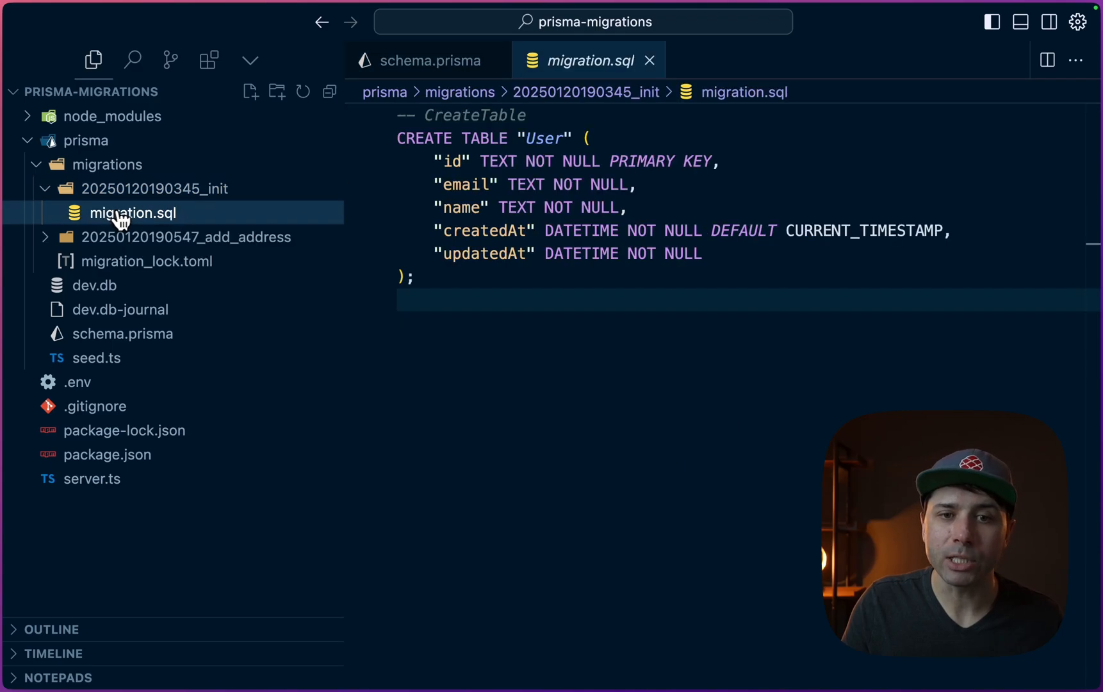
left_click(740, 300)
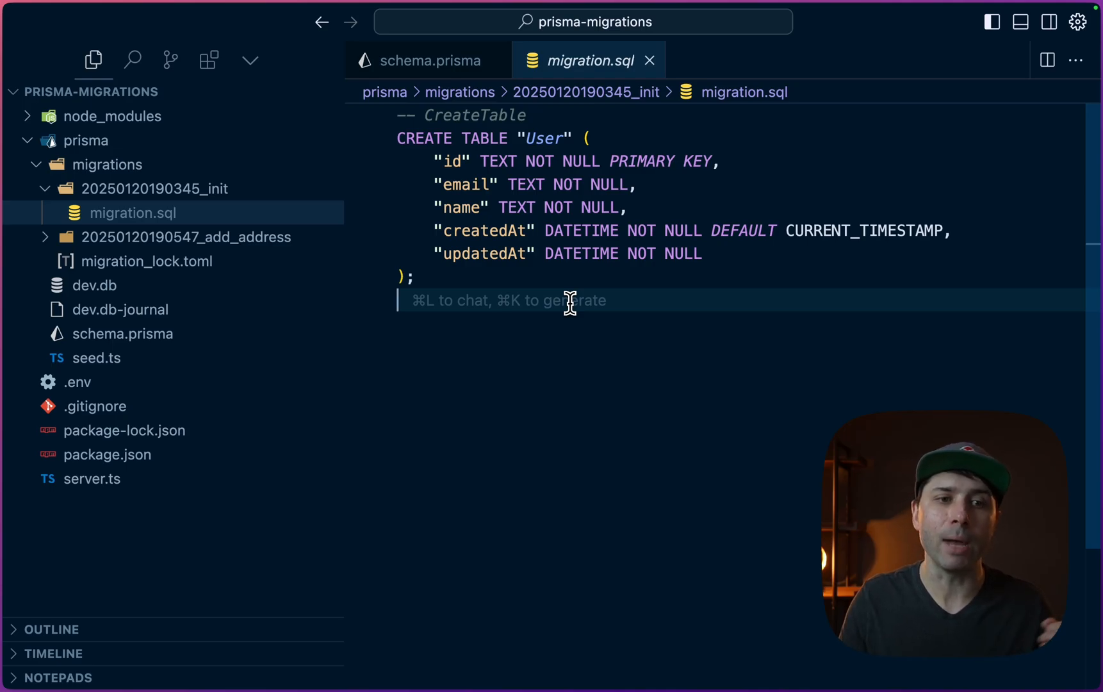
mouse_move(482, 323)
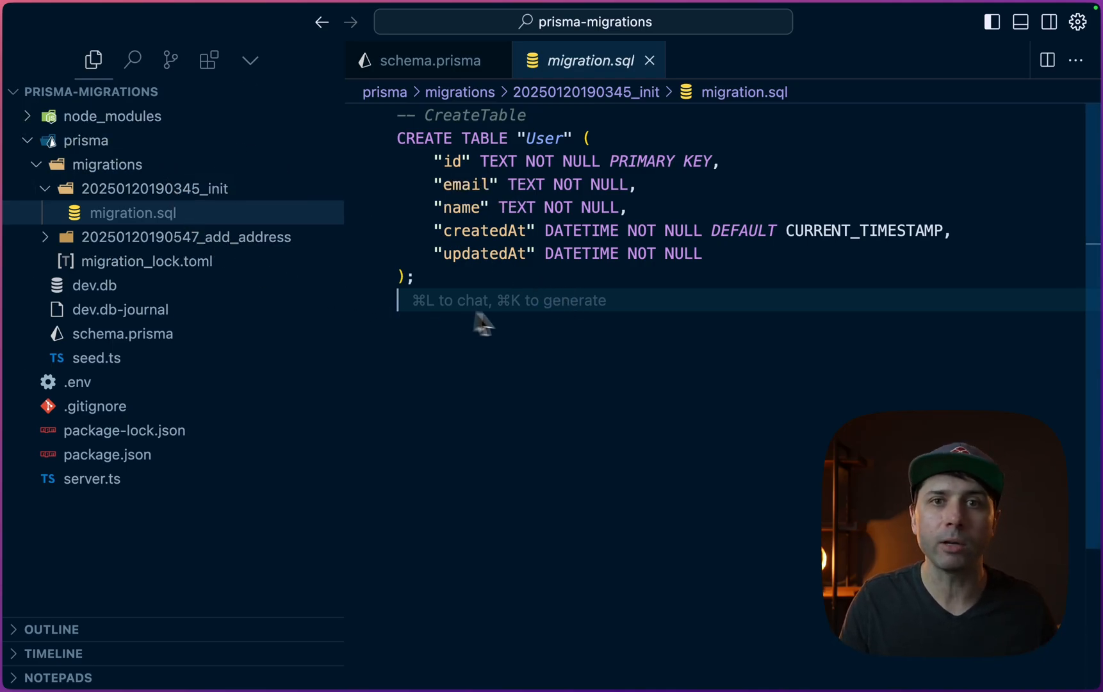
mouse_move(526, 335)
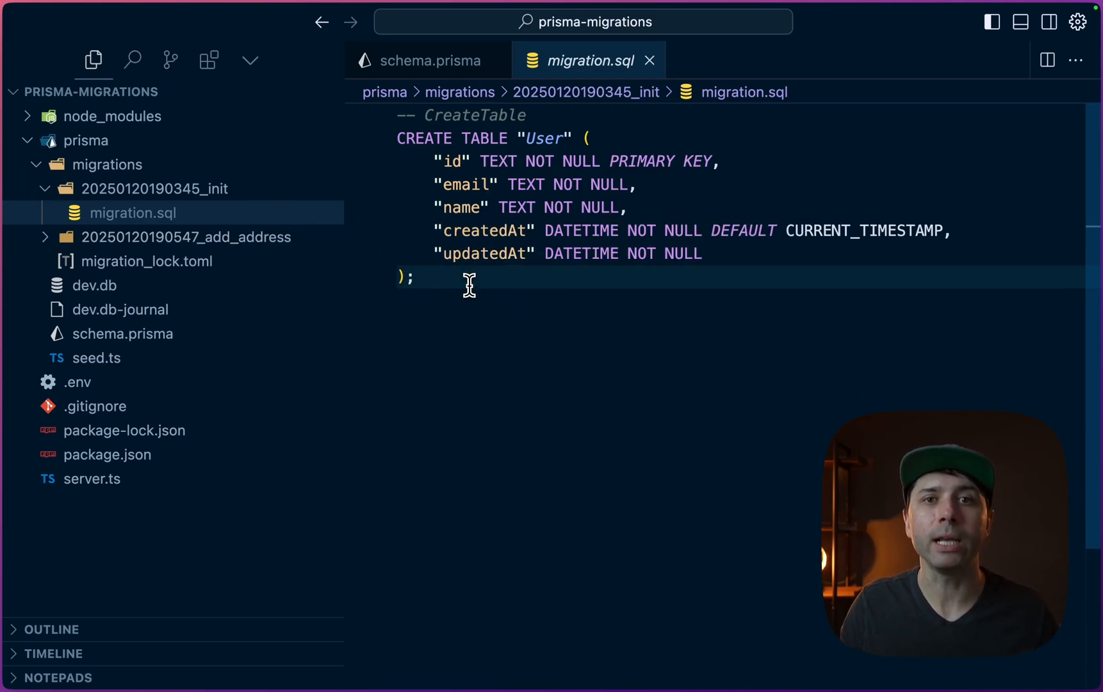
Trash the migrations folder and dev.db files, and set the datasource to postgresql with env("DATABASE_URL")
left_click(417, 276)
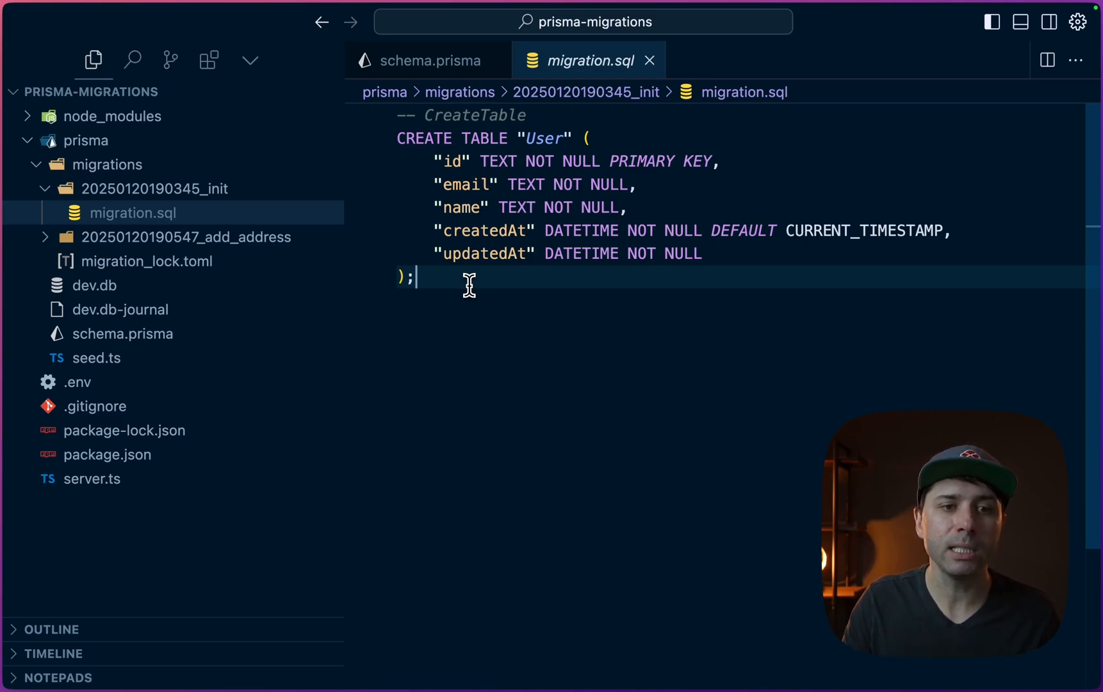
mouse_move(554, 273)
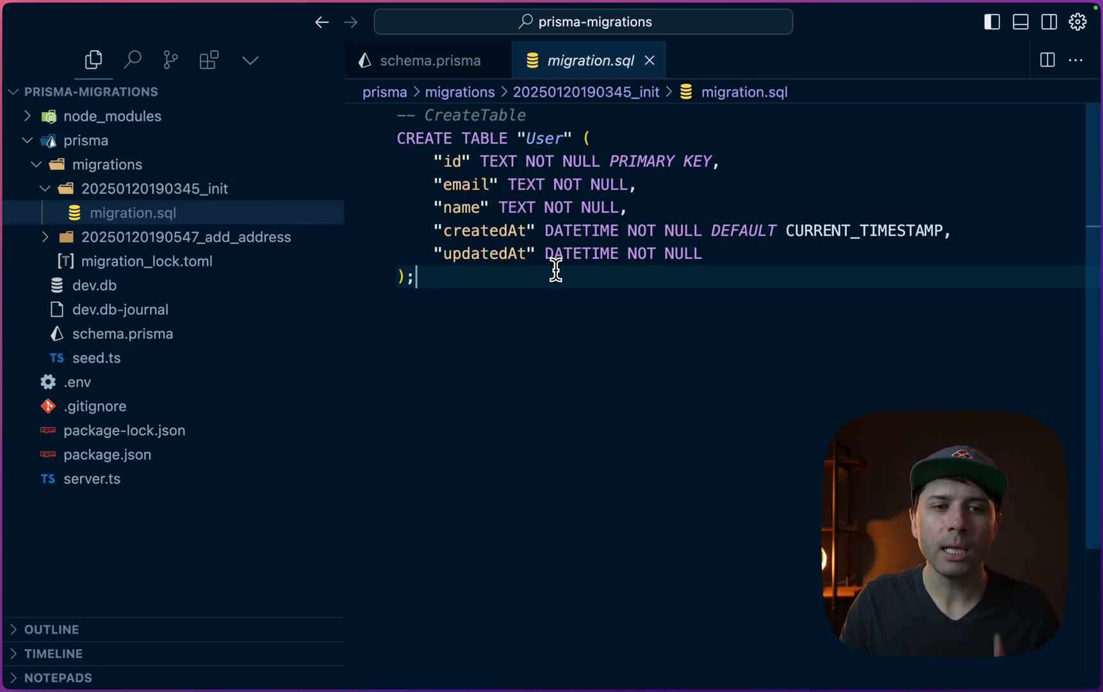
left_click(107, 164)
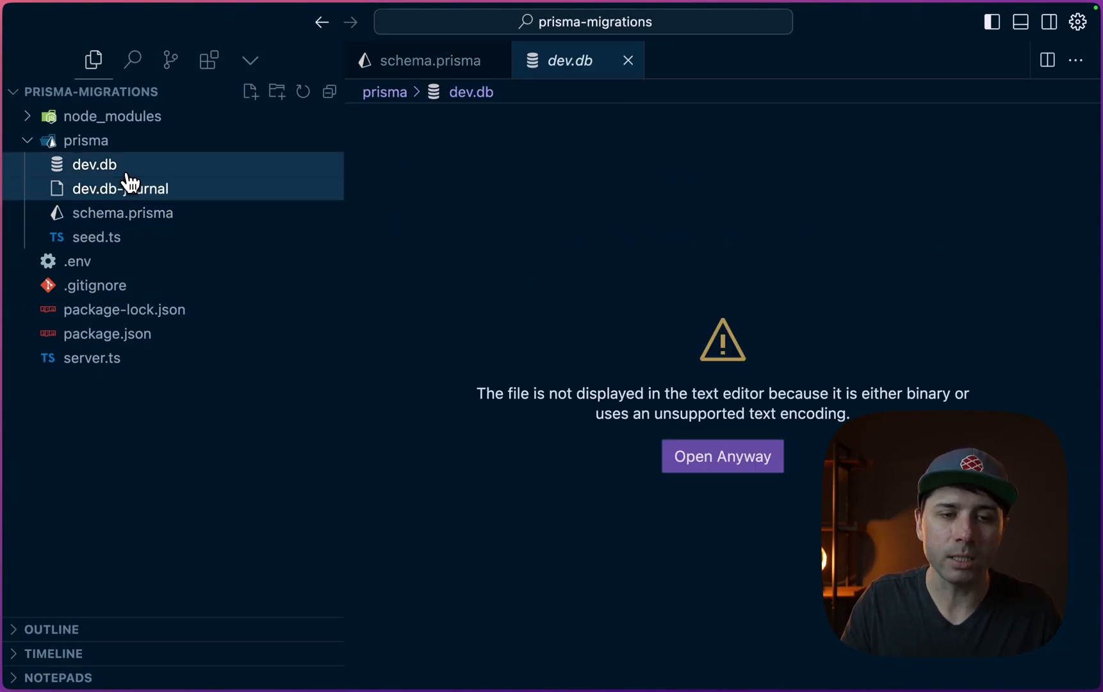
key("Delete")
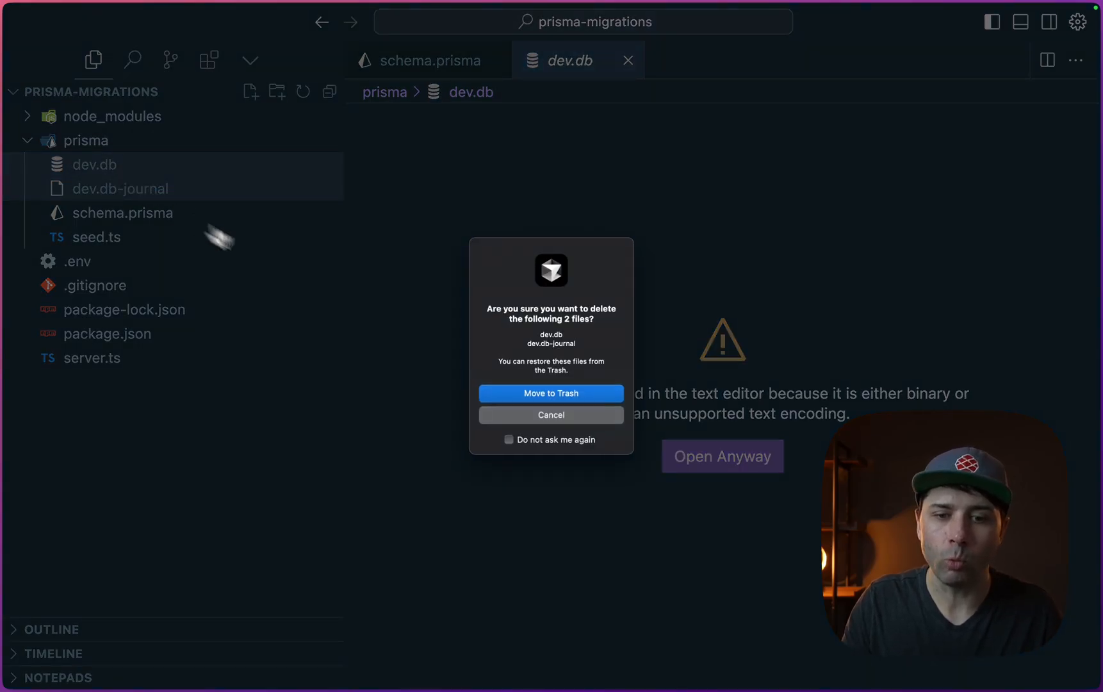
left_click(551, 392)
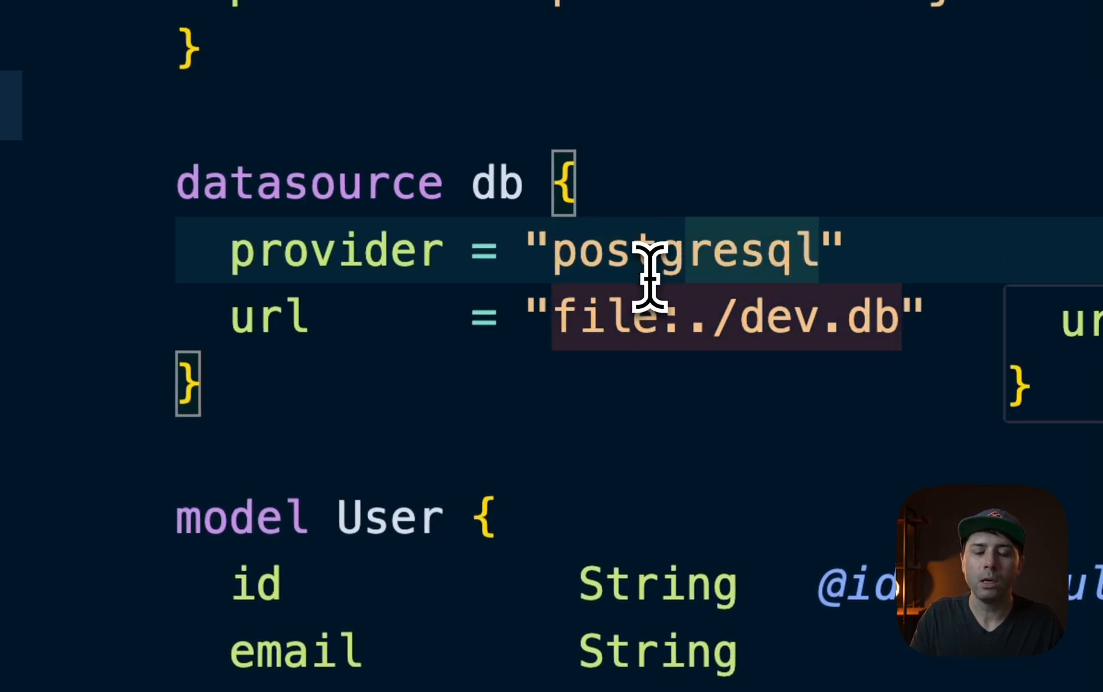
type("env(\"DATABASE_URL\")")
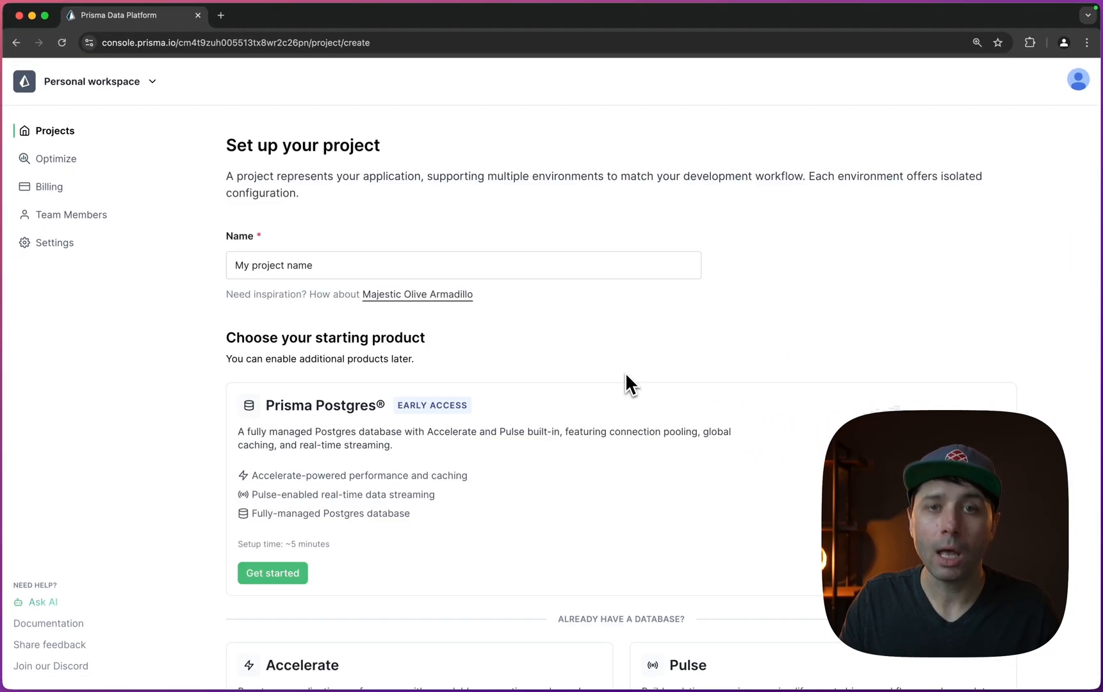
Create the 'Migrations' project with Prisma Postgres and scroll through its setup connection details
type("Migrat")
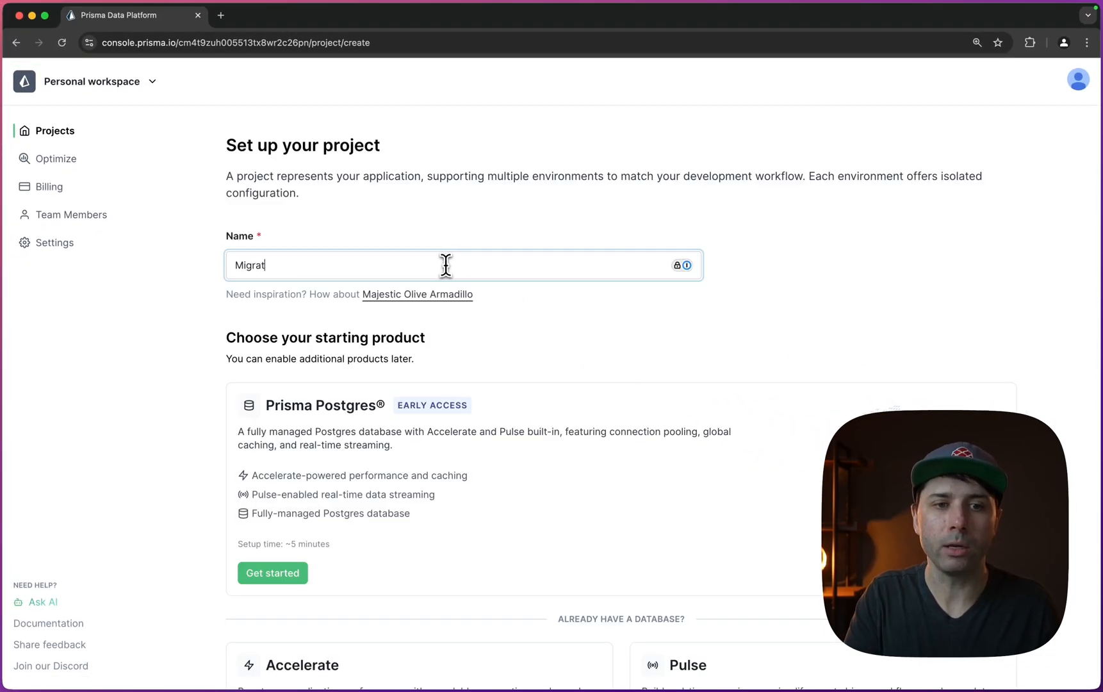
type("ions")
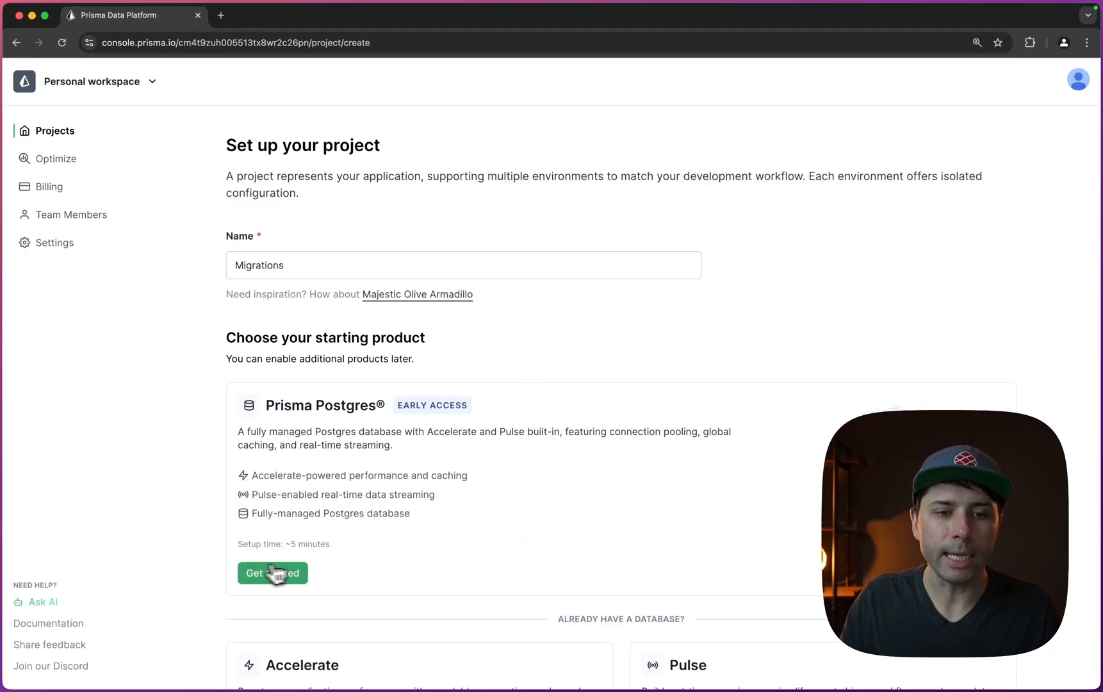
left_click(271, 572)
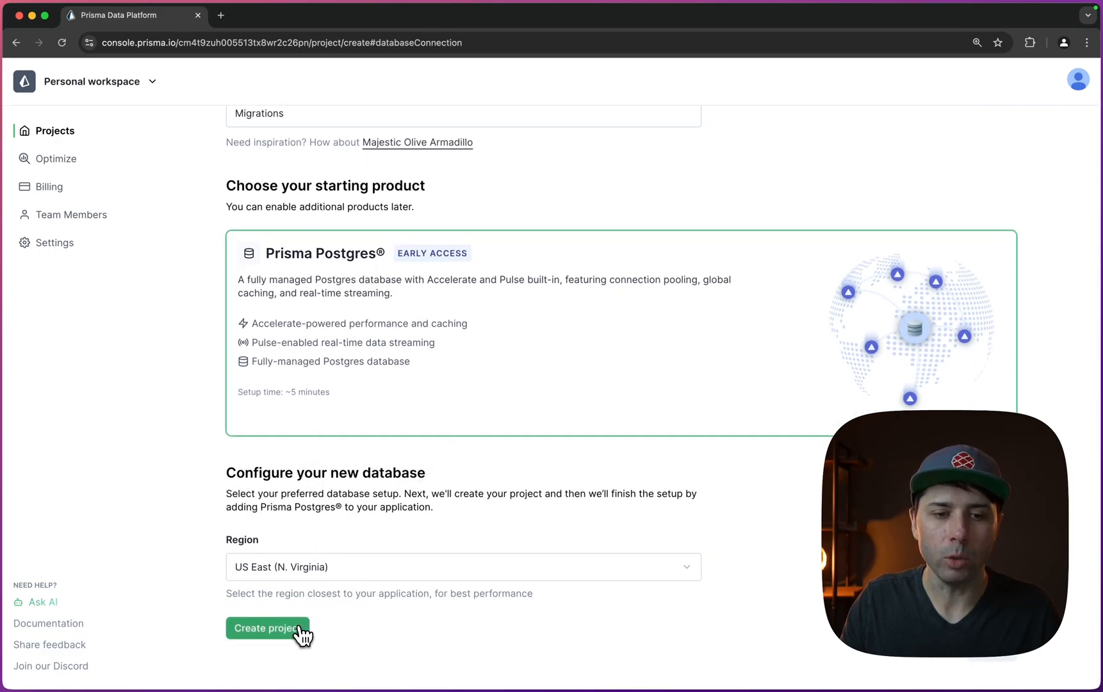
left_click(267, 628)
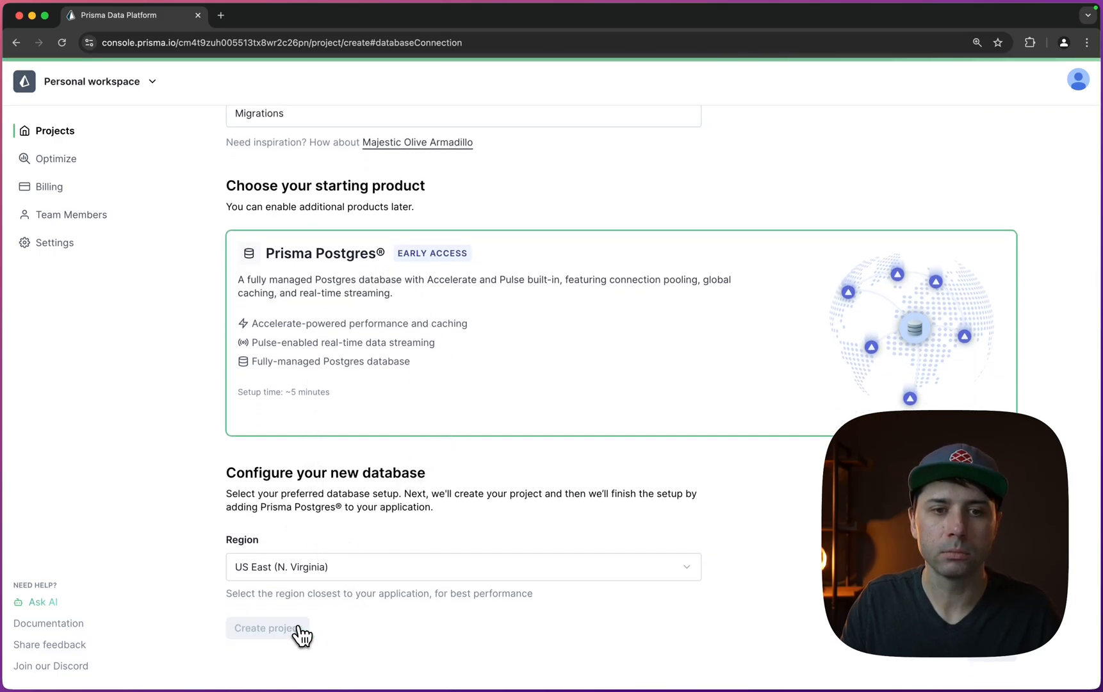
left_click(266, 627)
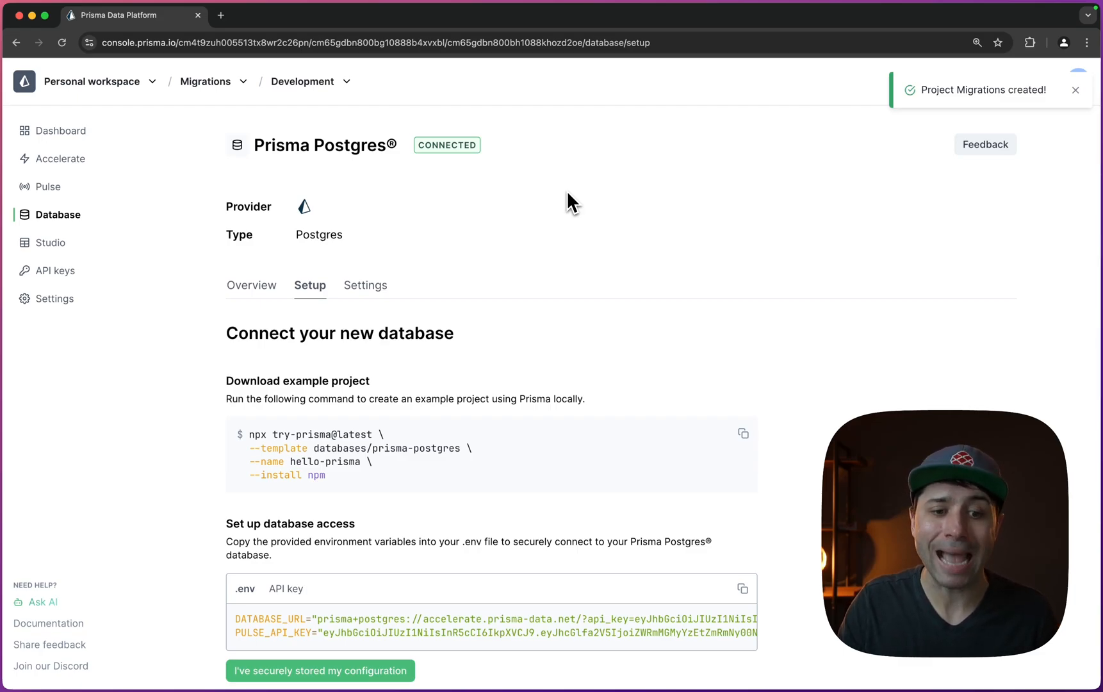
scroll("down", 3)
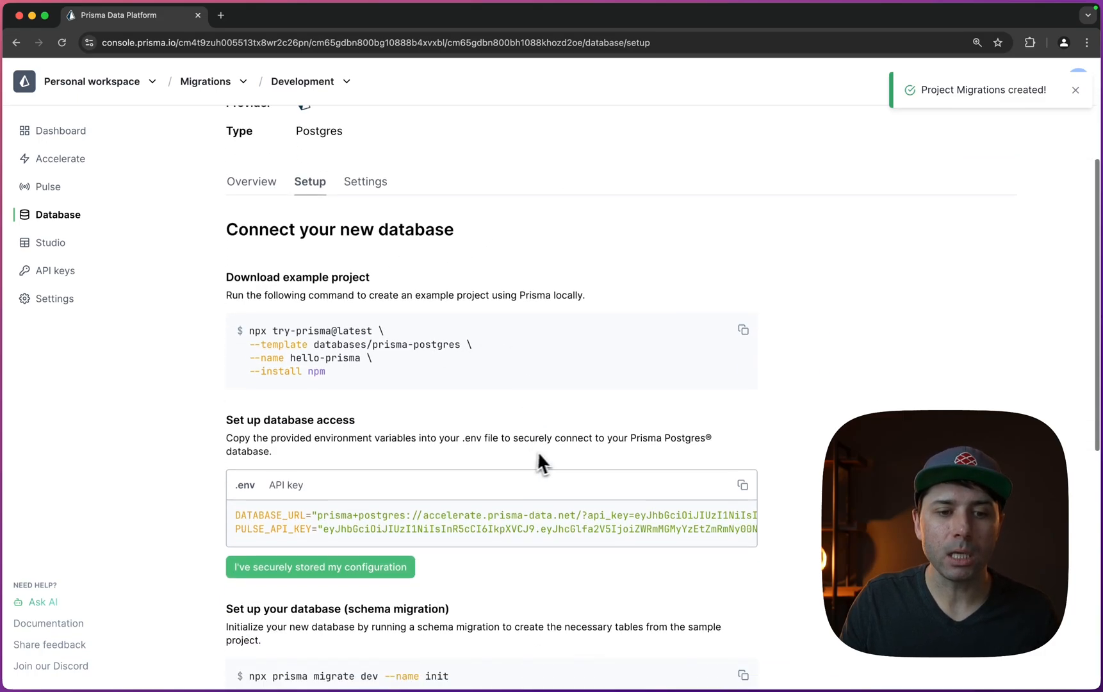
scroll("down", 3)
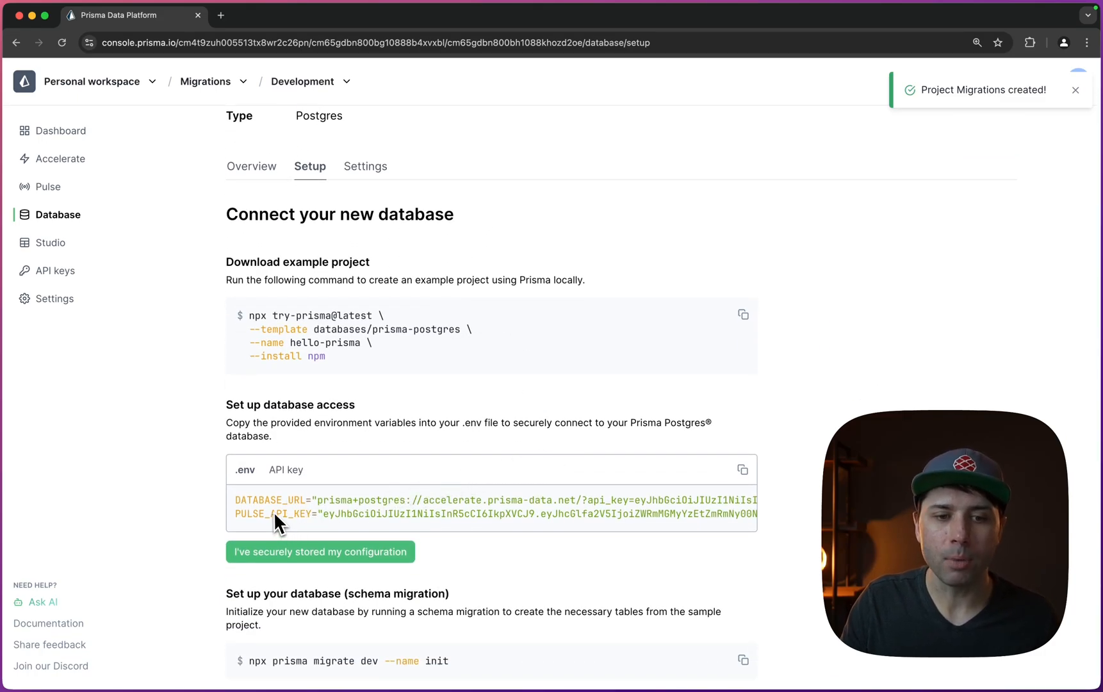
mouse_move(743, 478)
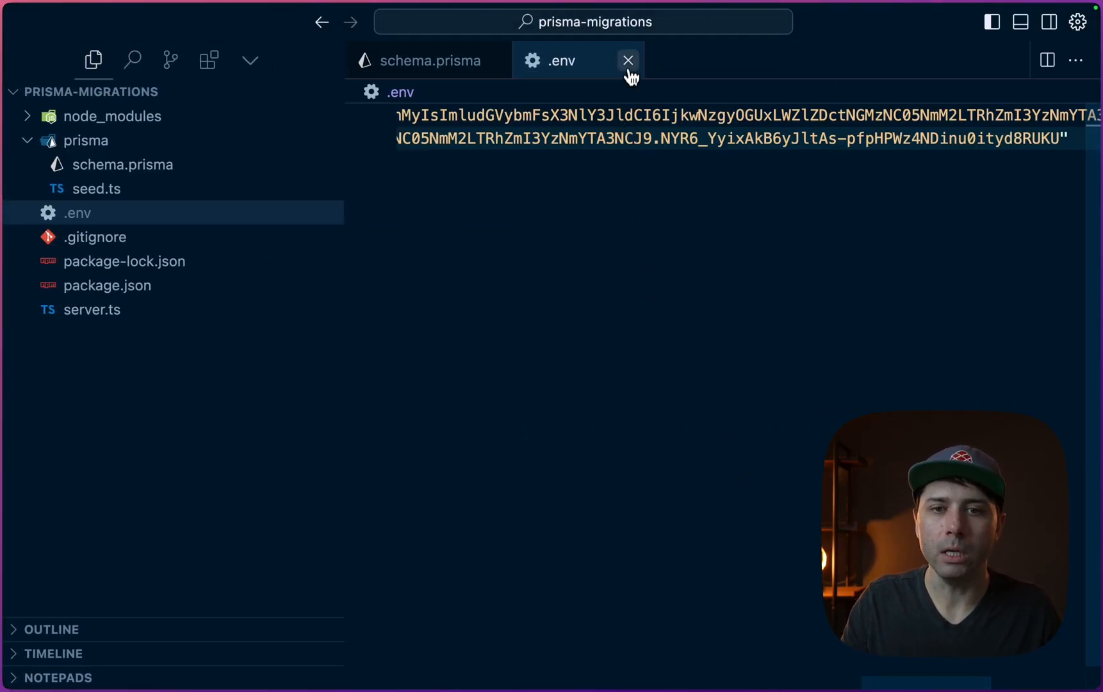
Close the env file and run npx prisma migrate dev, naming the migration 'init'
left_click(628, 60)
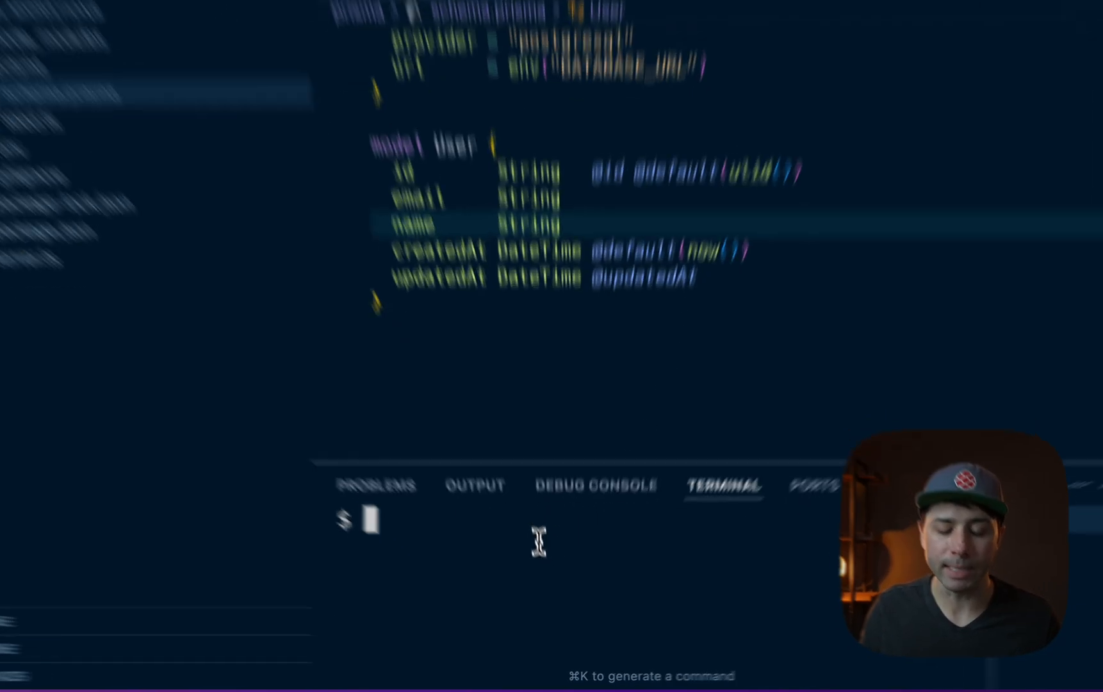
type("npx prisma")
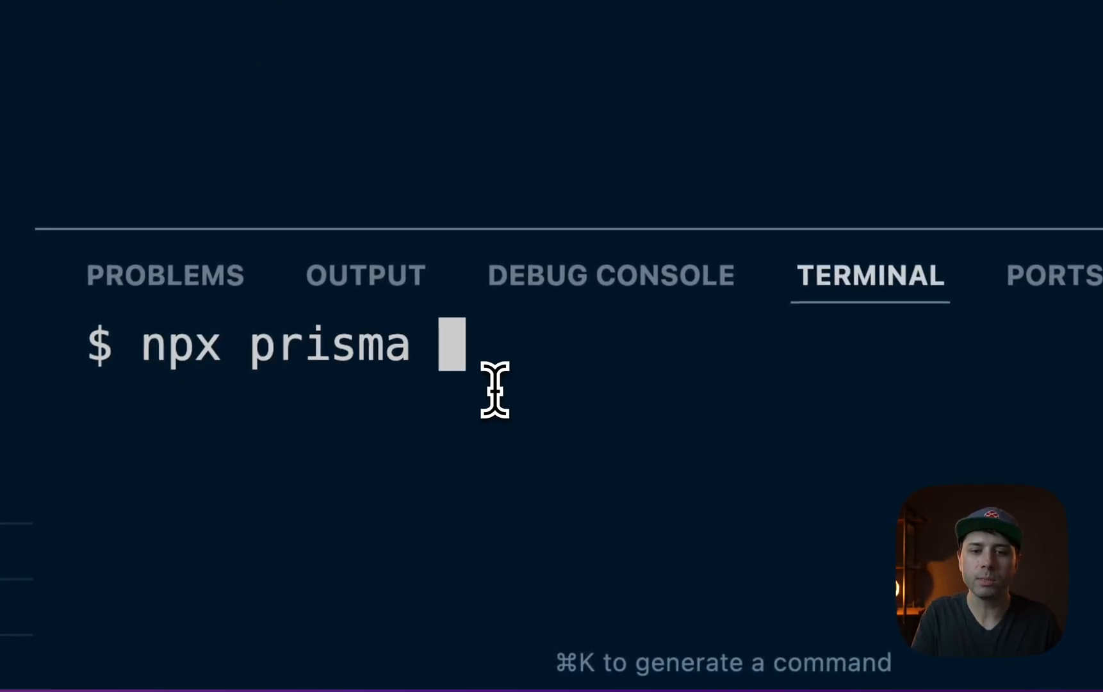
type("migrate dev")
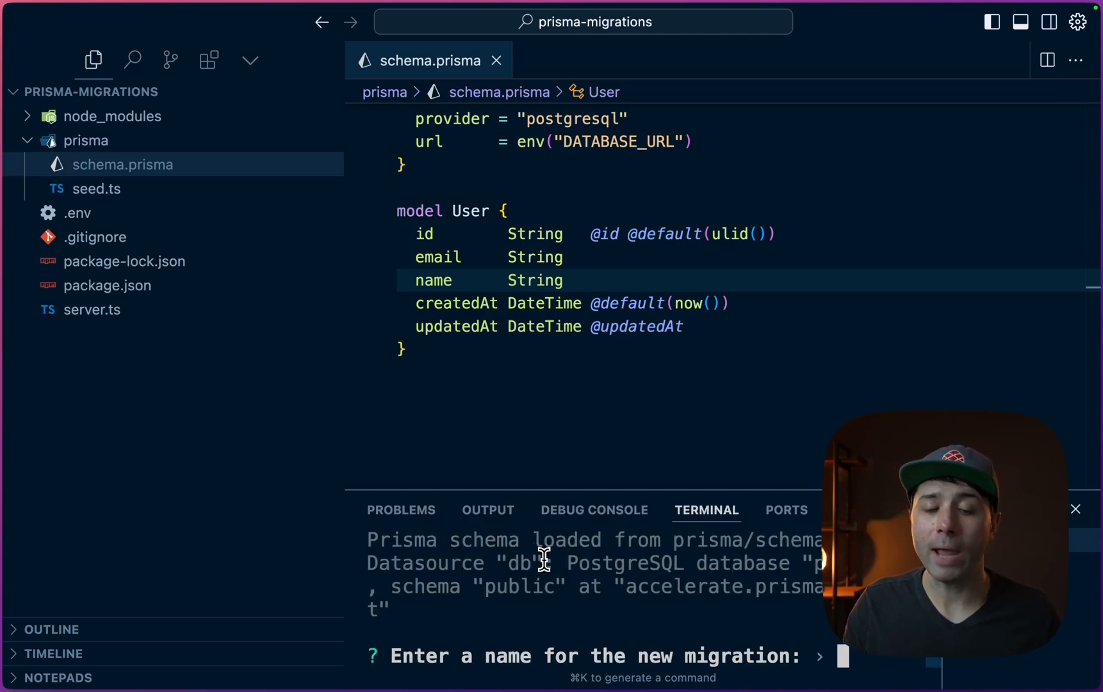
type("init")
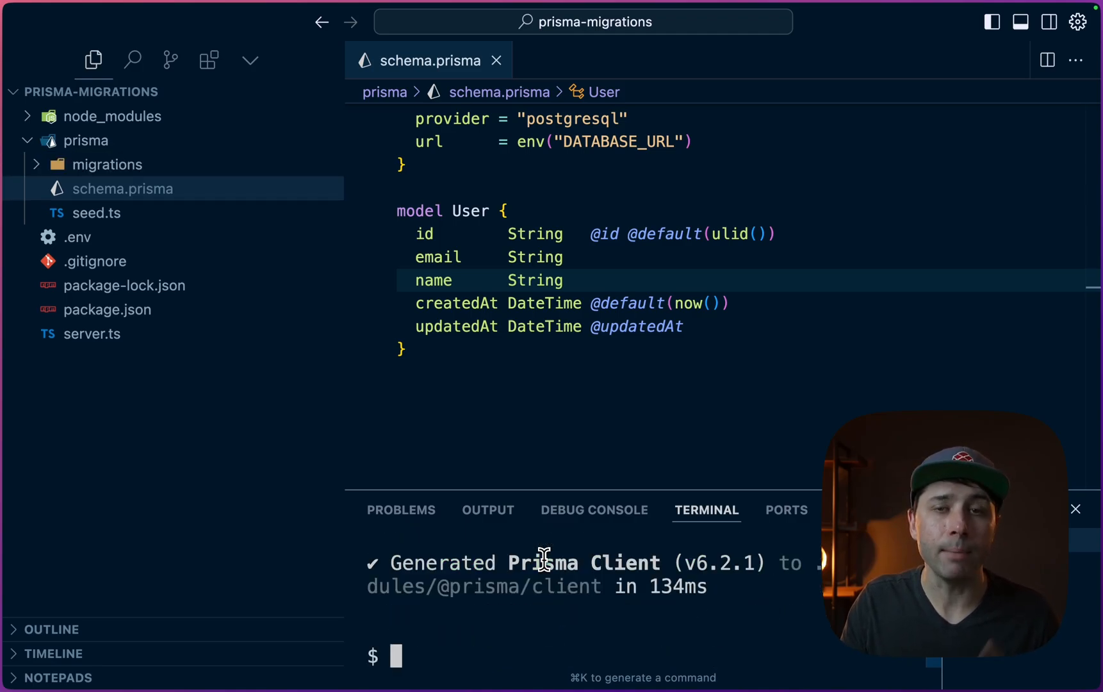
Expand the new init migration folder, then view seed.ts with its three sample users
left_click(108, 164)
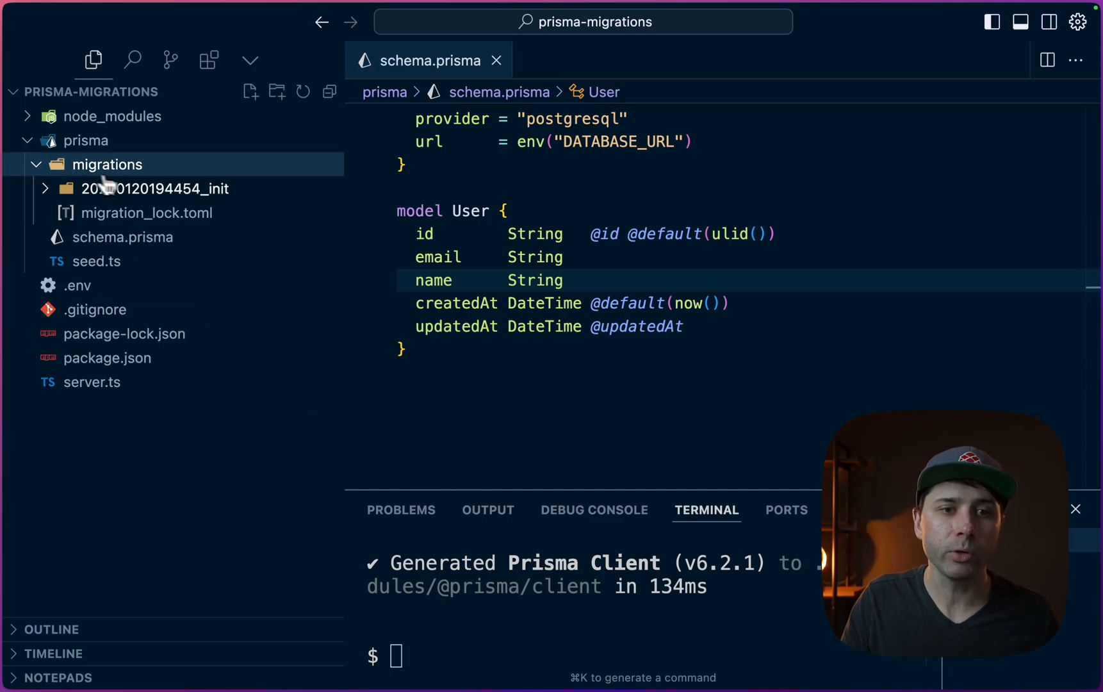
left_click(133, 213)
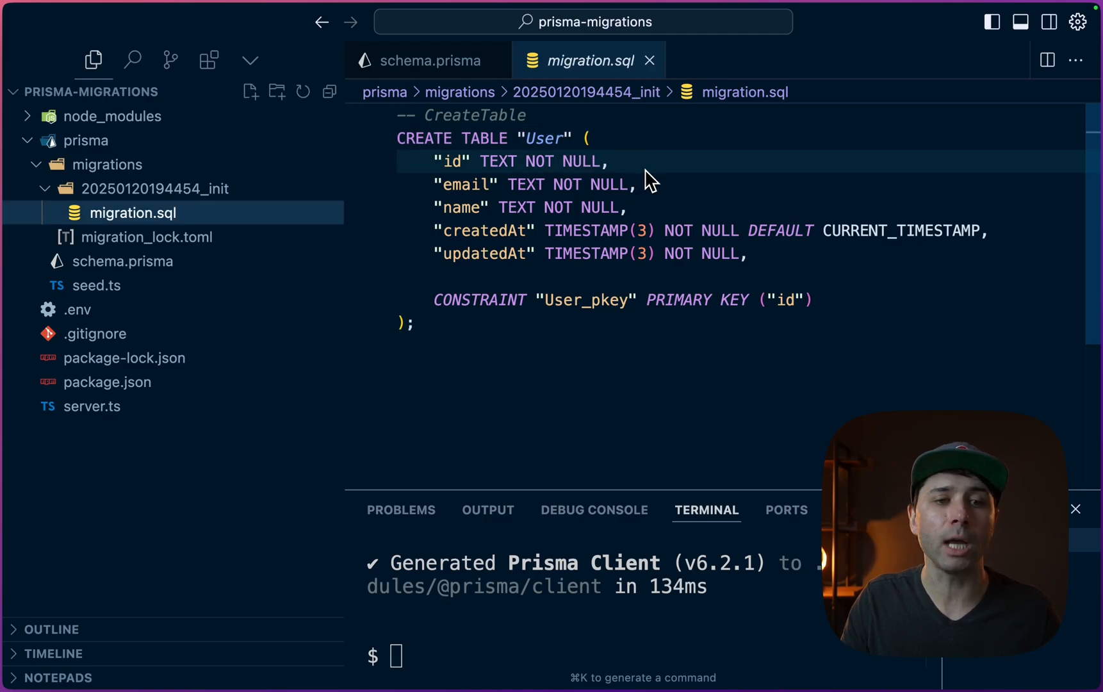
left_click(95, 285)
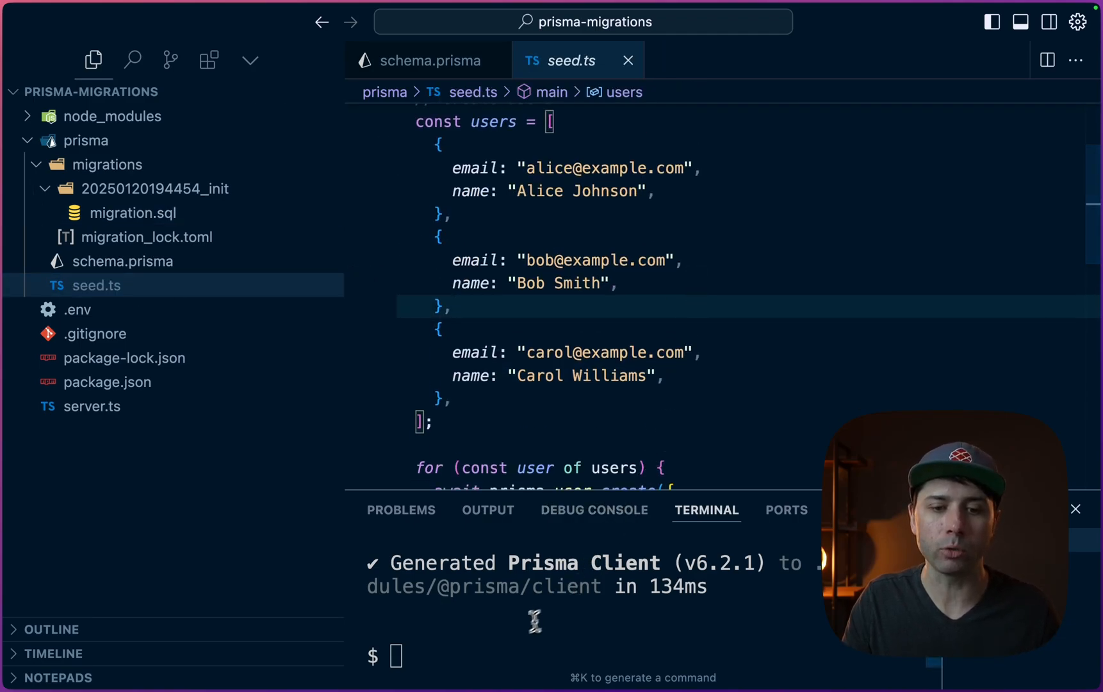
Begin an npx prisma command in the terminal while seed.ts is open
type("npx pris")
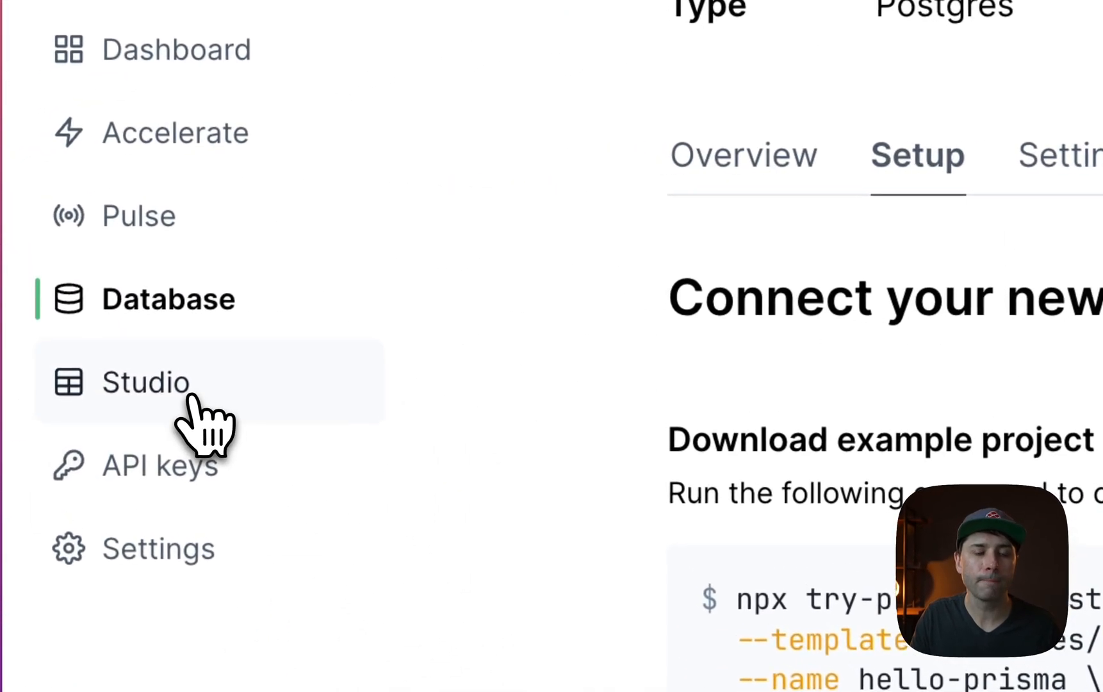
Open Studio from the Prisma Data Platform console sidebar
left_click(144, 382)
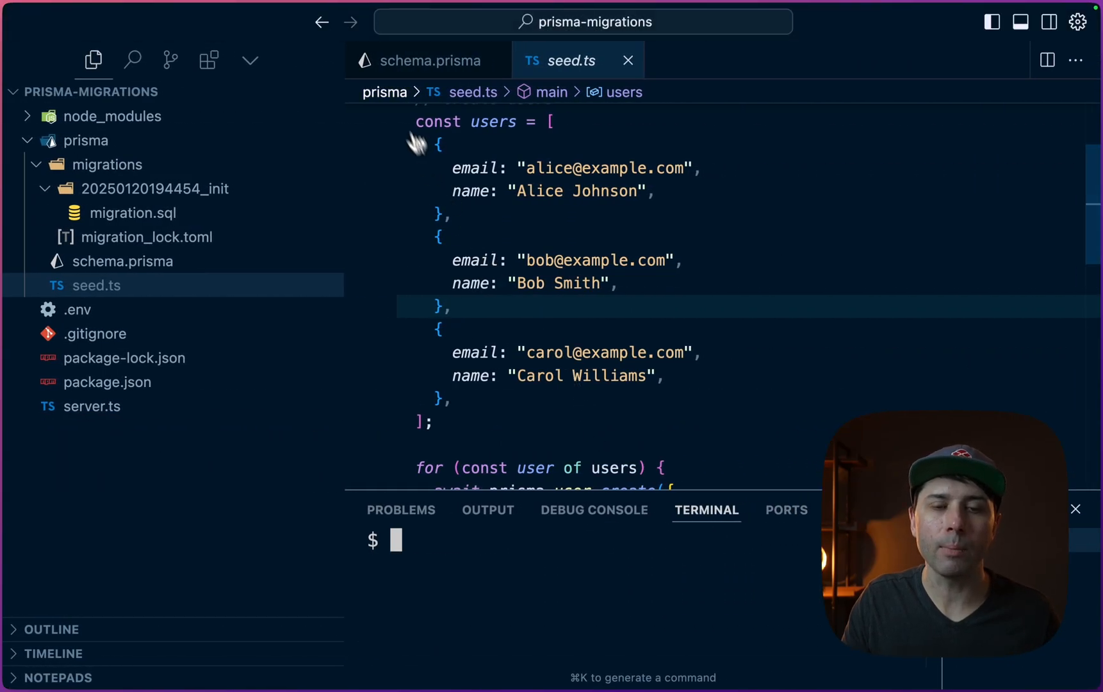
Add optional String? address fields (addressLine1, addressLine2, city, state, zip) to User
left_click(429, 61)
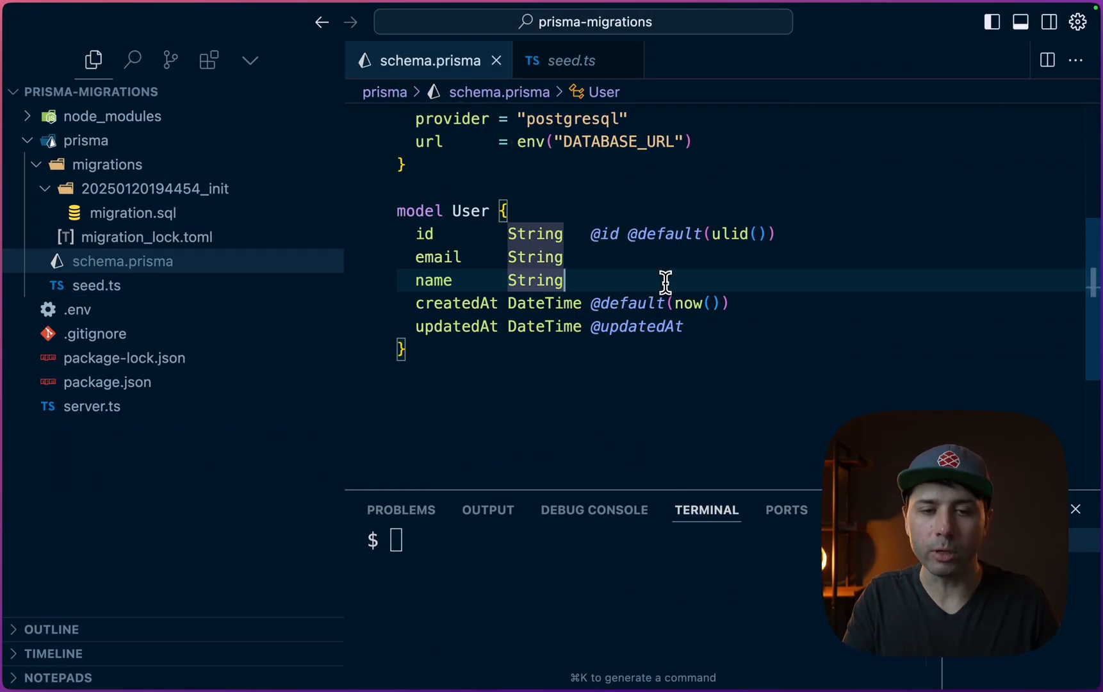
type("addressLine!")
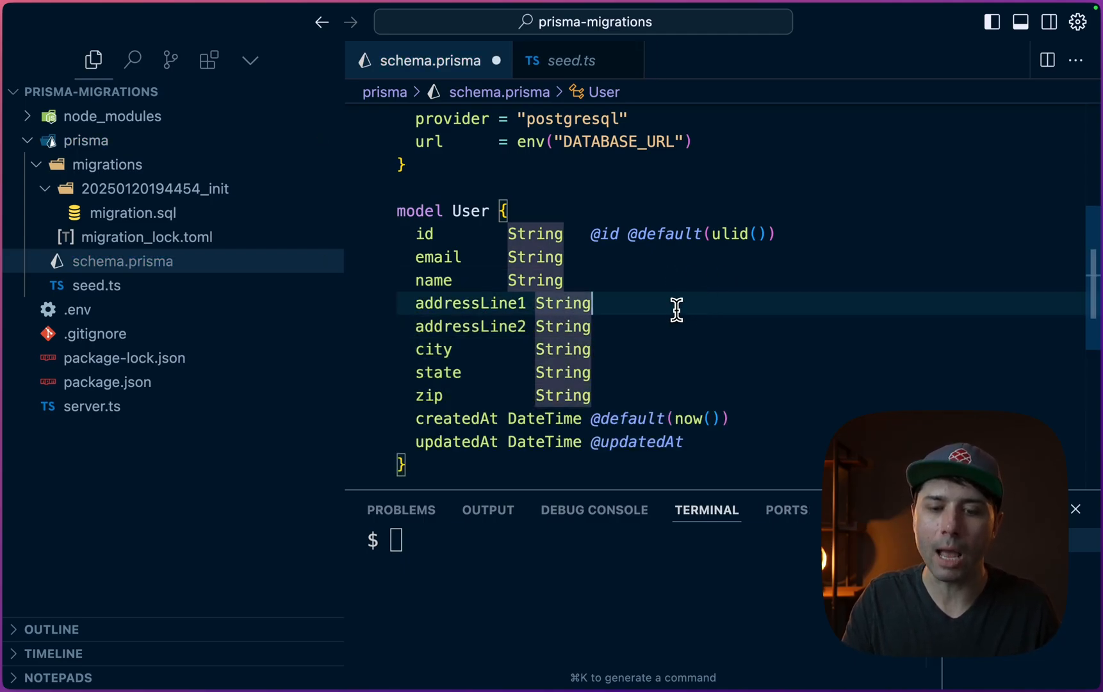
type("?")
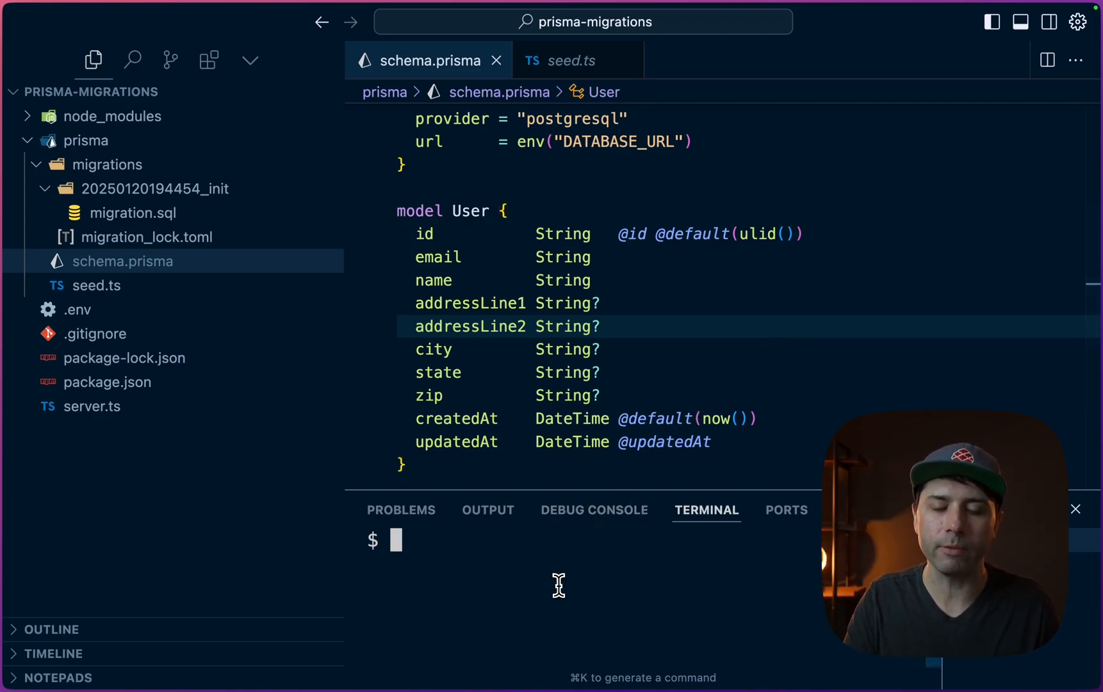
Create the unapplied add_address_fields migration with npx prisma migrate dev --create-only
type("clear")
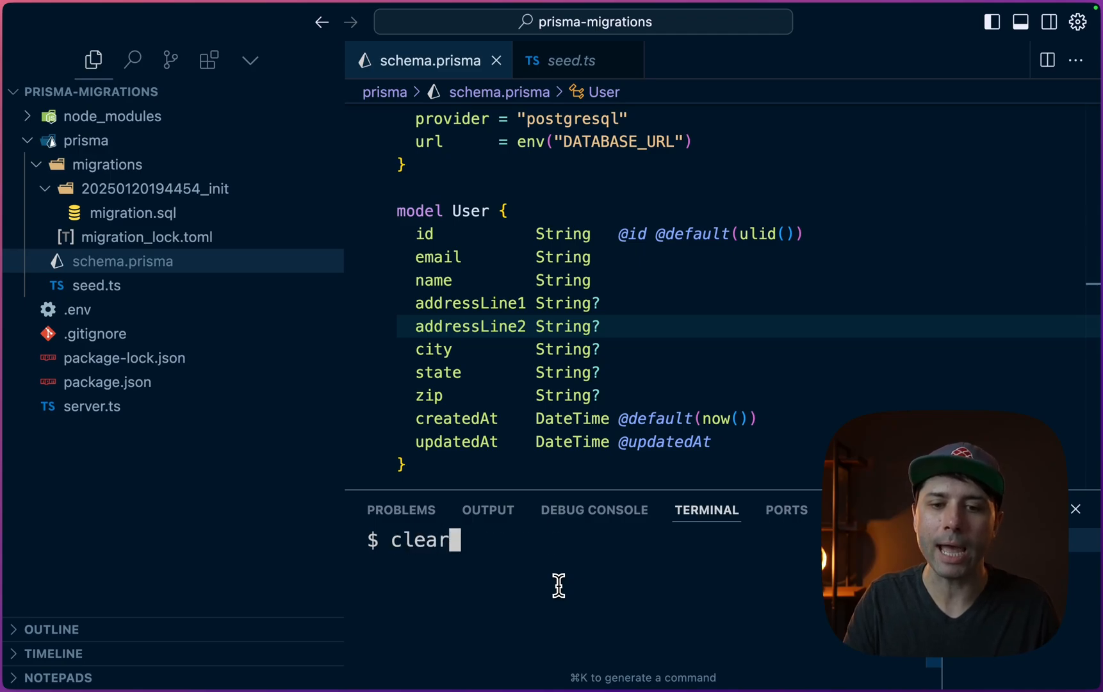
type("npx prisma migrate dev")
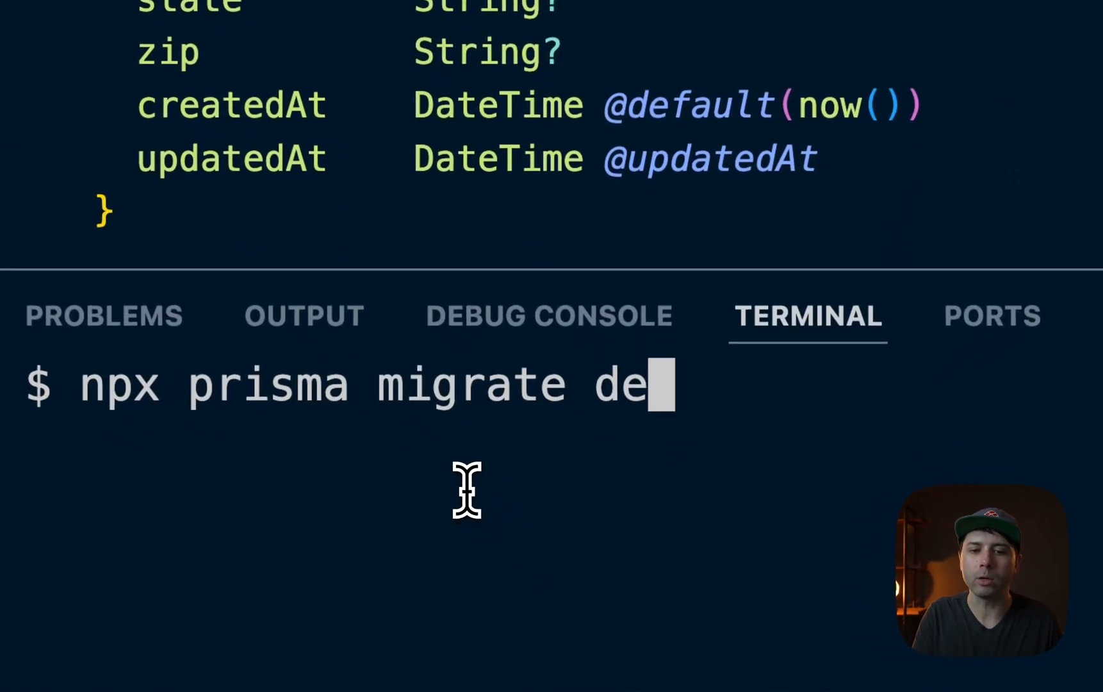
type("v")
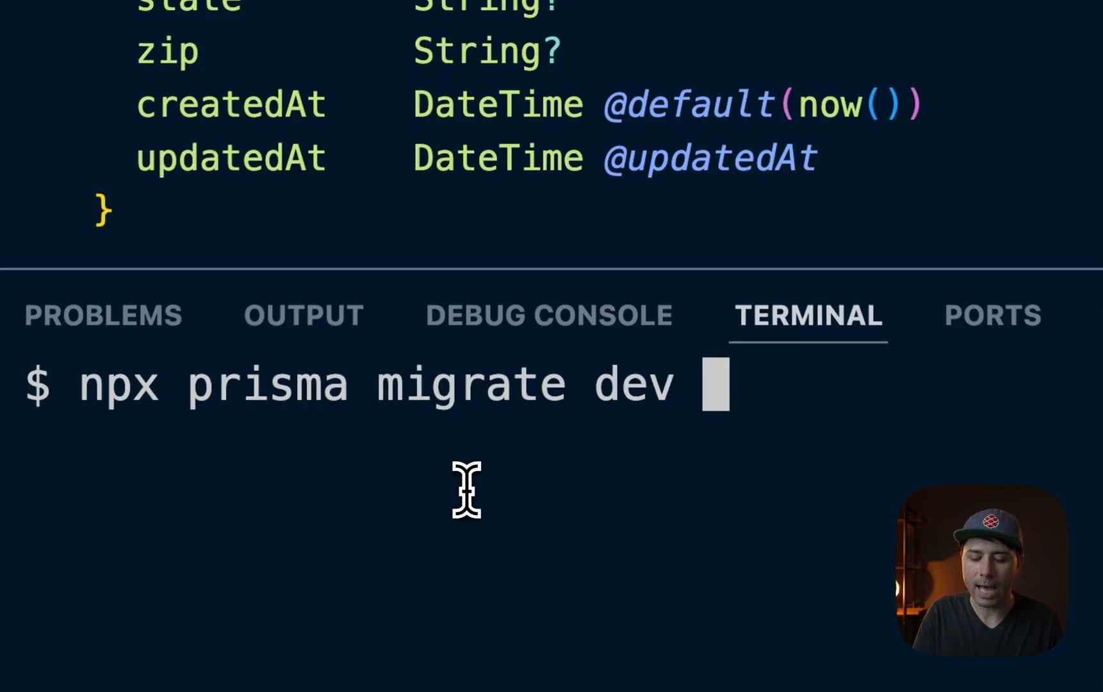
type("--create-onl")
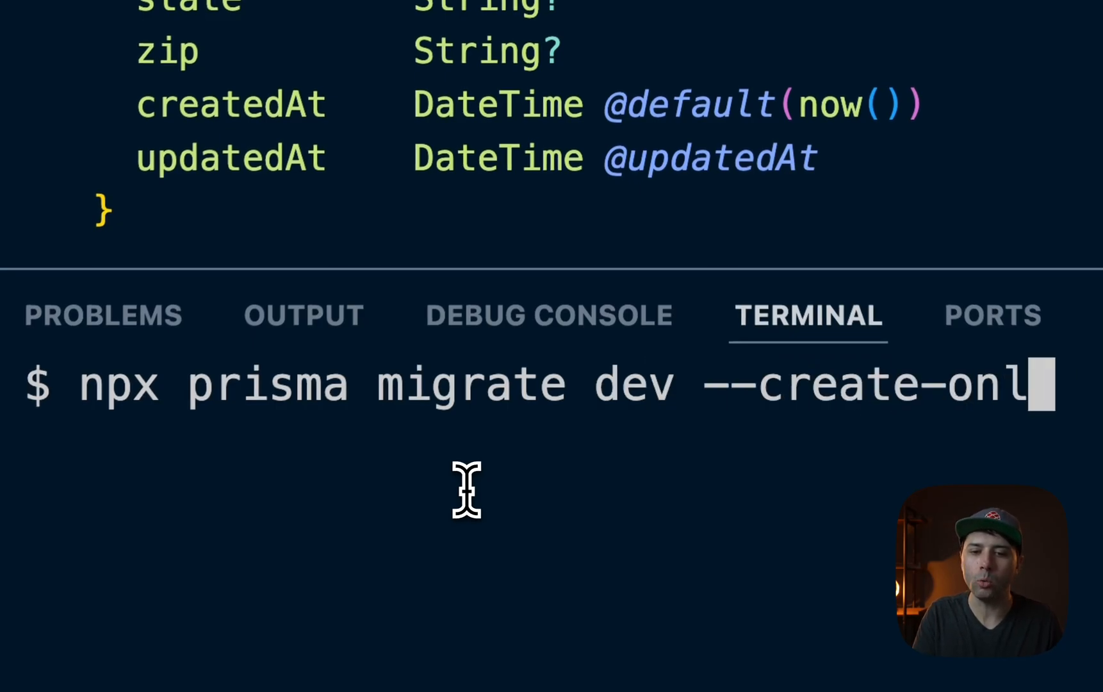
type("y")
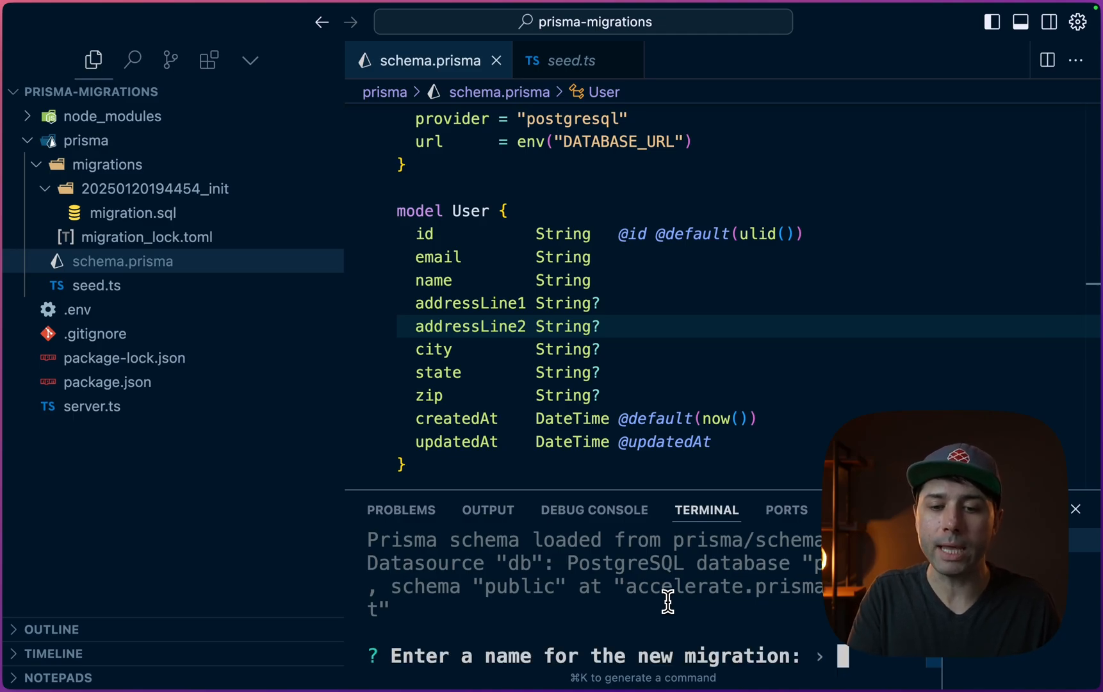
type("ress")
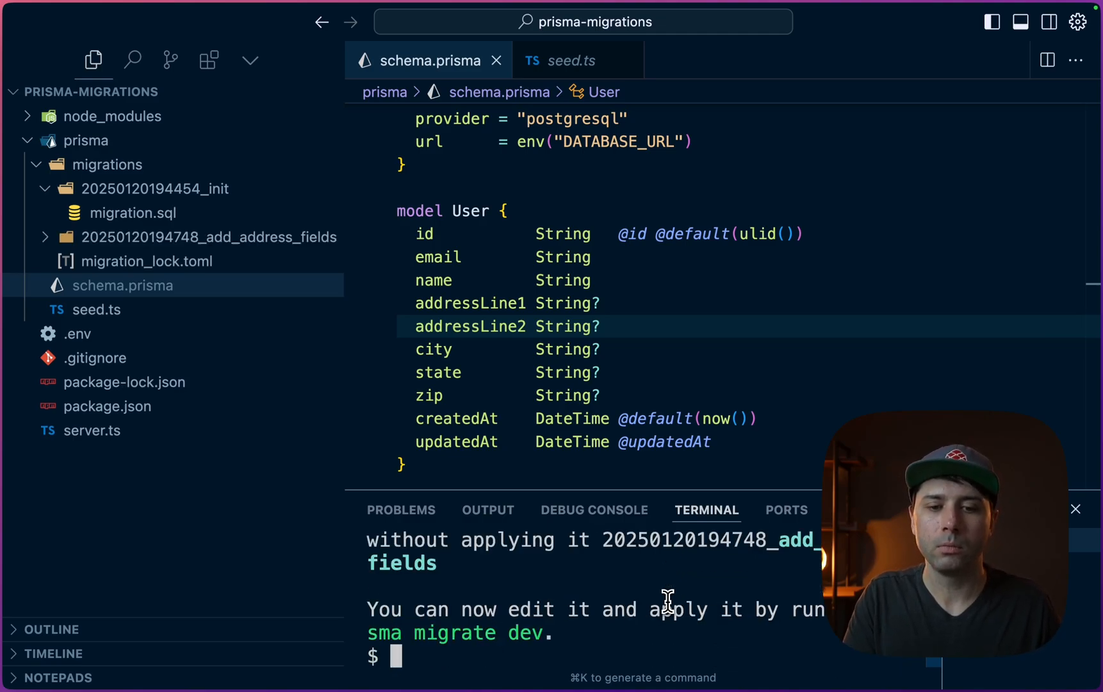
mouse_move(622, 622)
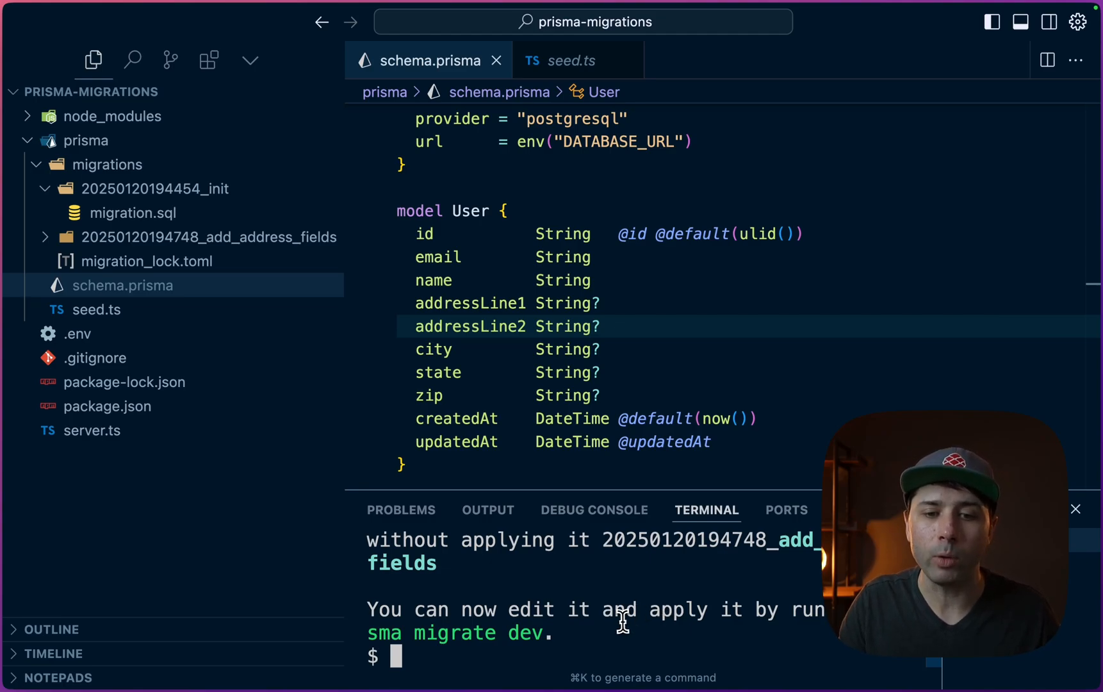
scroll("down", 3)
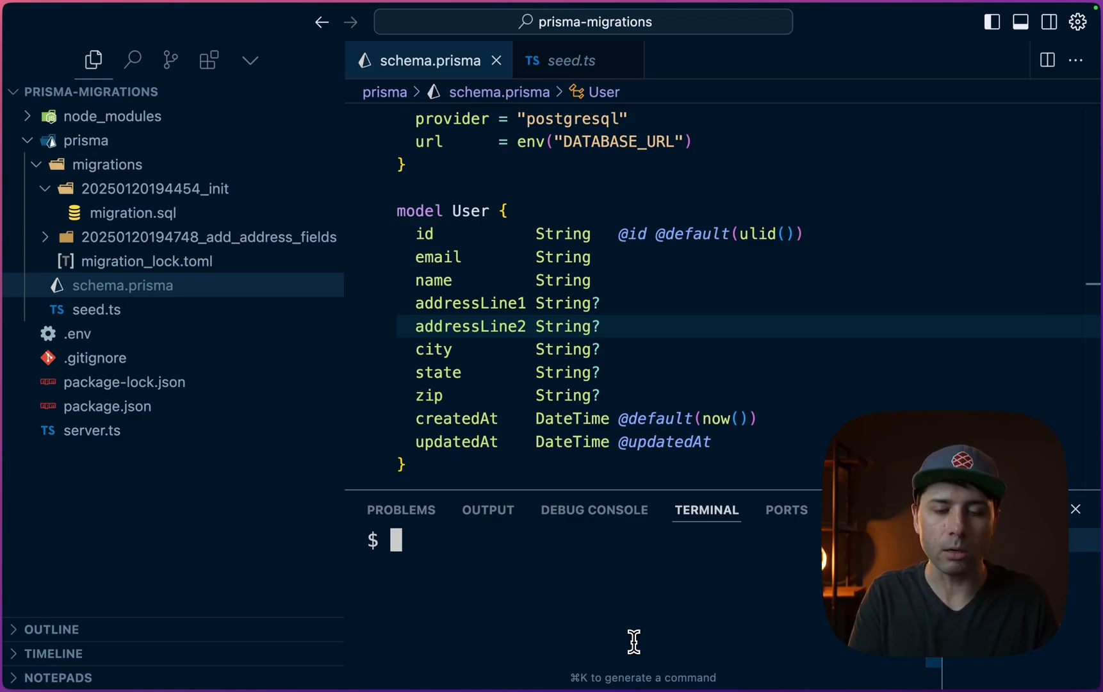
Enter npx prisma migrate deploy in the terminal without running it yet
type("npx prisma mig")
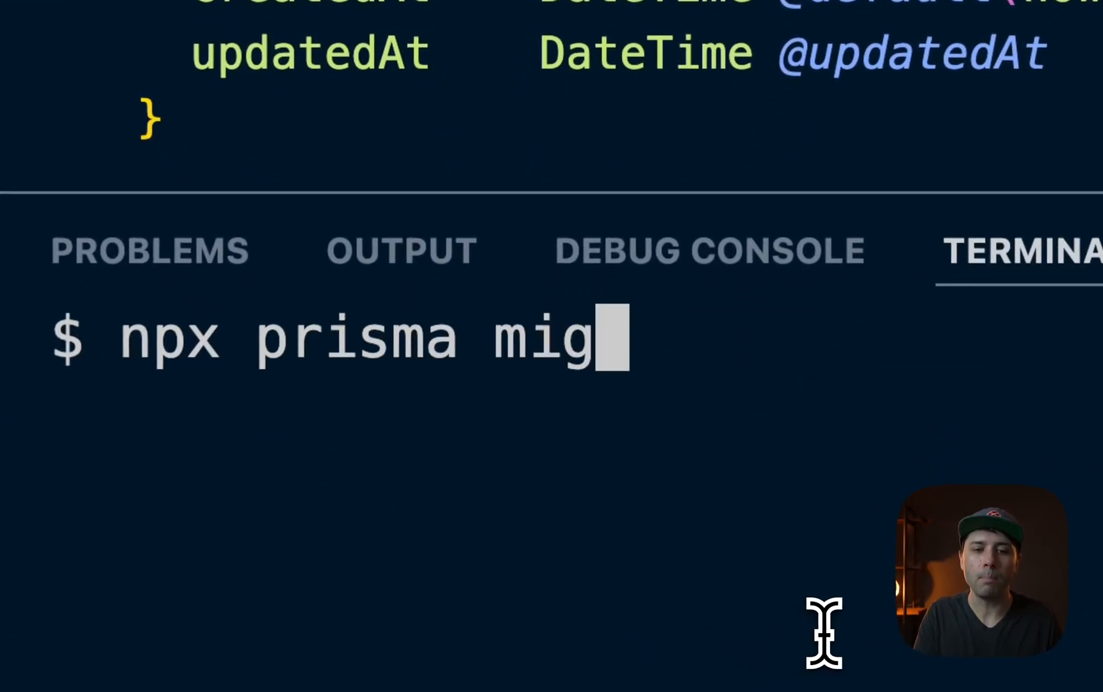
type("rate deploy")
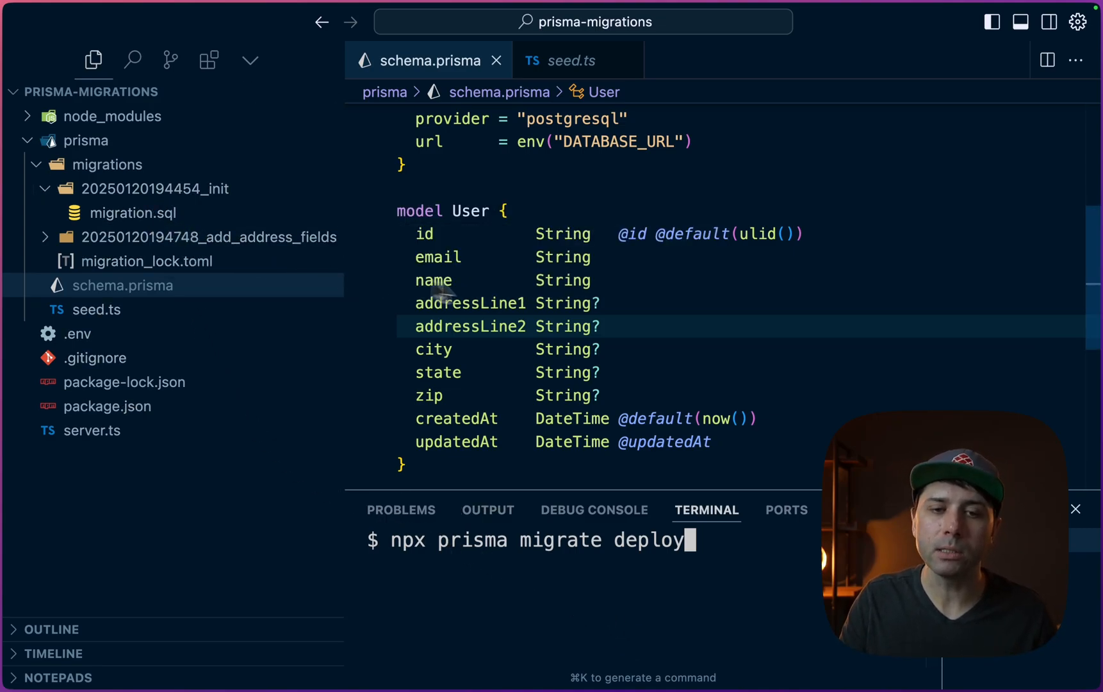
mouse_move(668, 350)
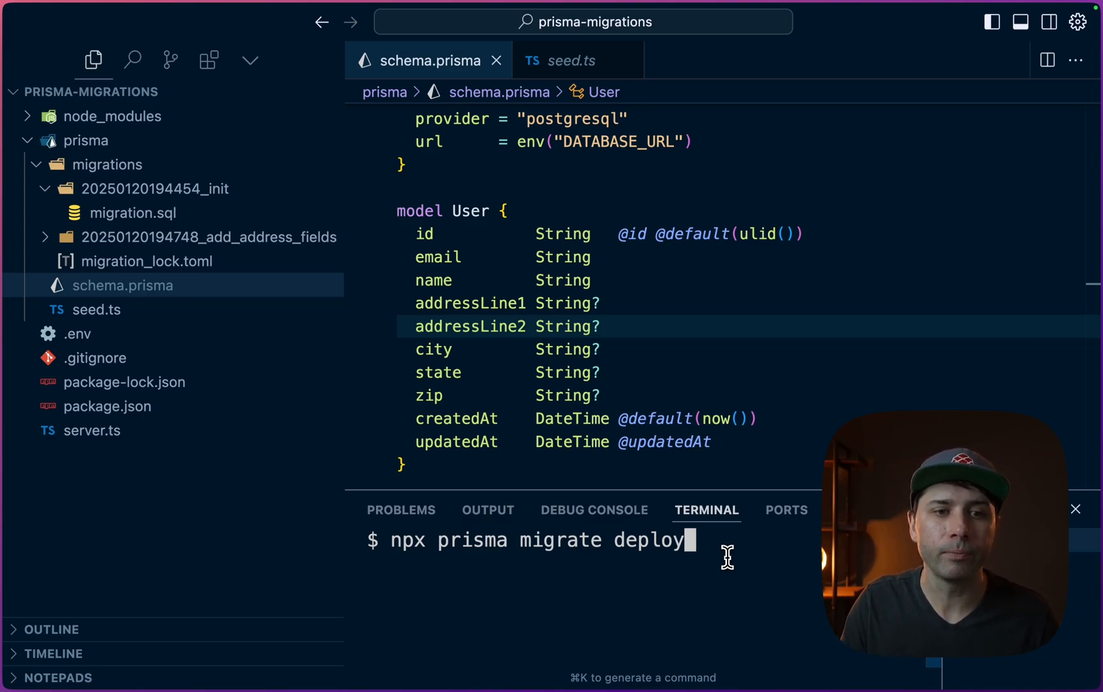
mouse_move(250, 253)
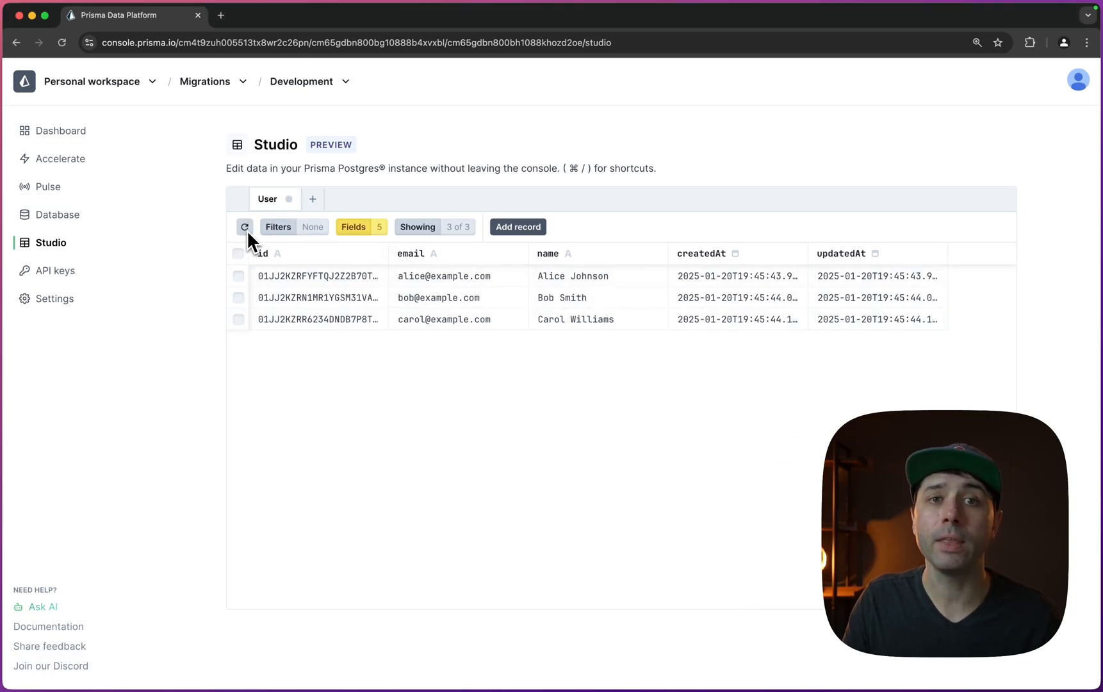
Refresh Studio's User table to show five fields and three seeded users
left_click(359, 226)
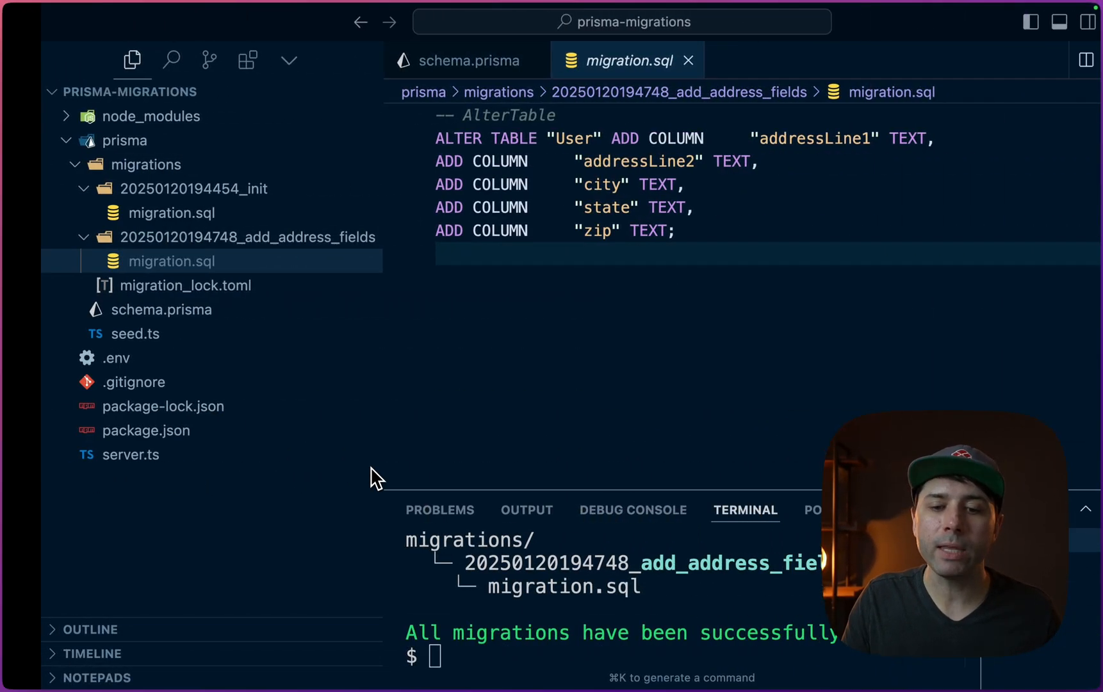
Run npx prisma migrate deploy and start a second terminal session
type("npx prisma migrate deploy")
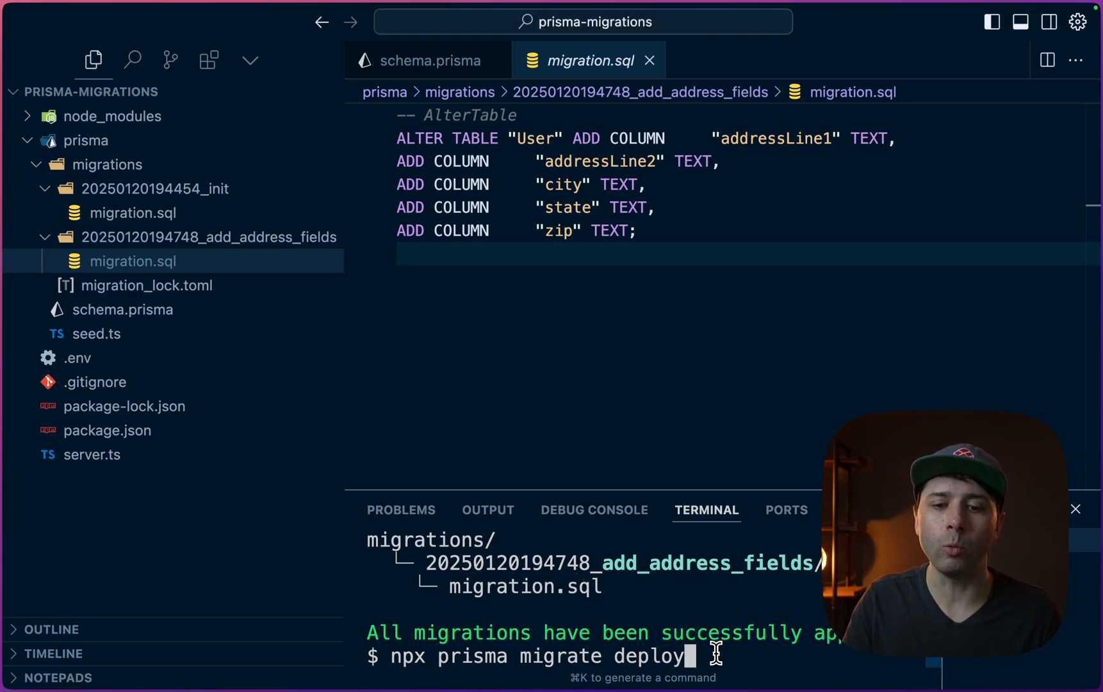
key("Backspace")
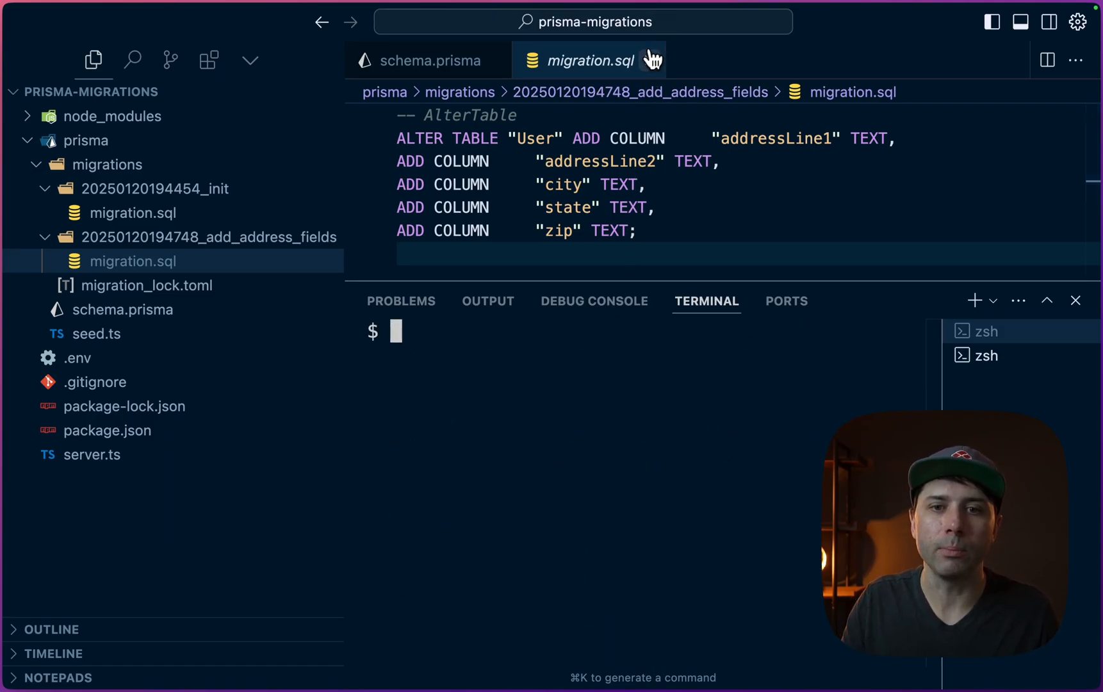
left_click(429, 60)
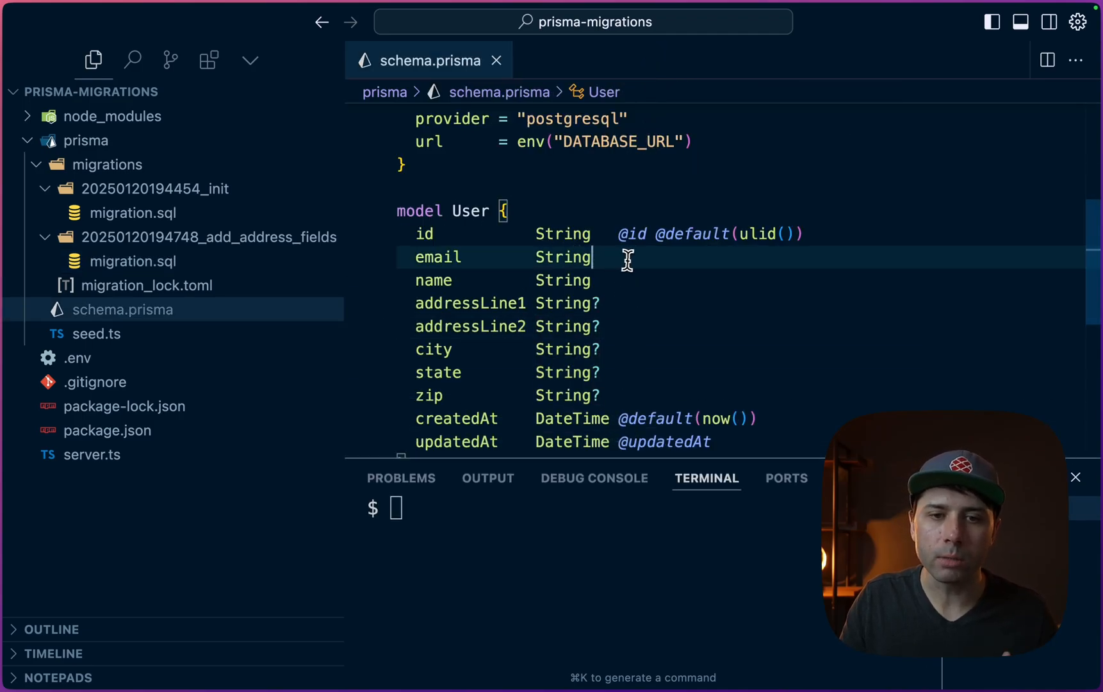
type("@unique")
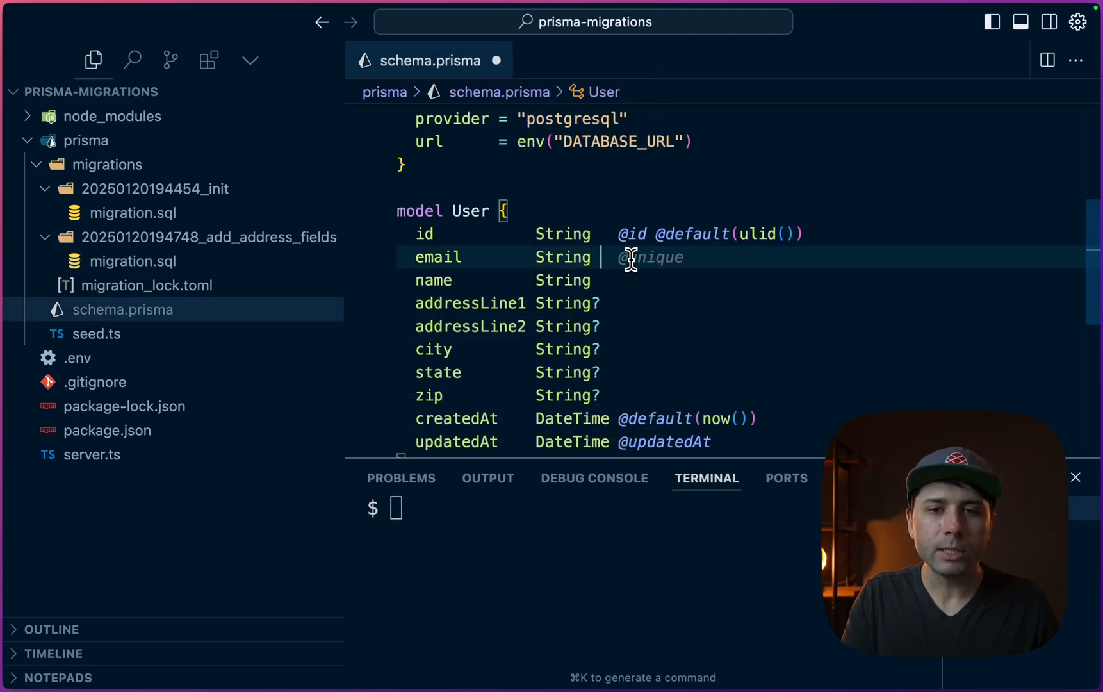
double_click(650, 256)
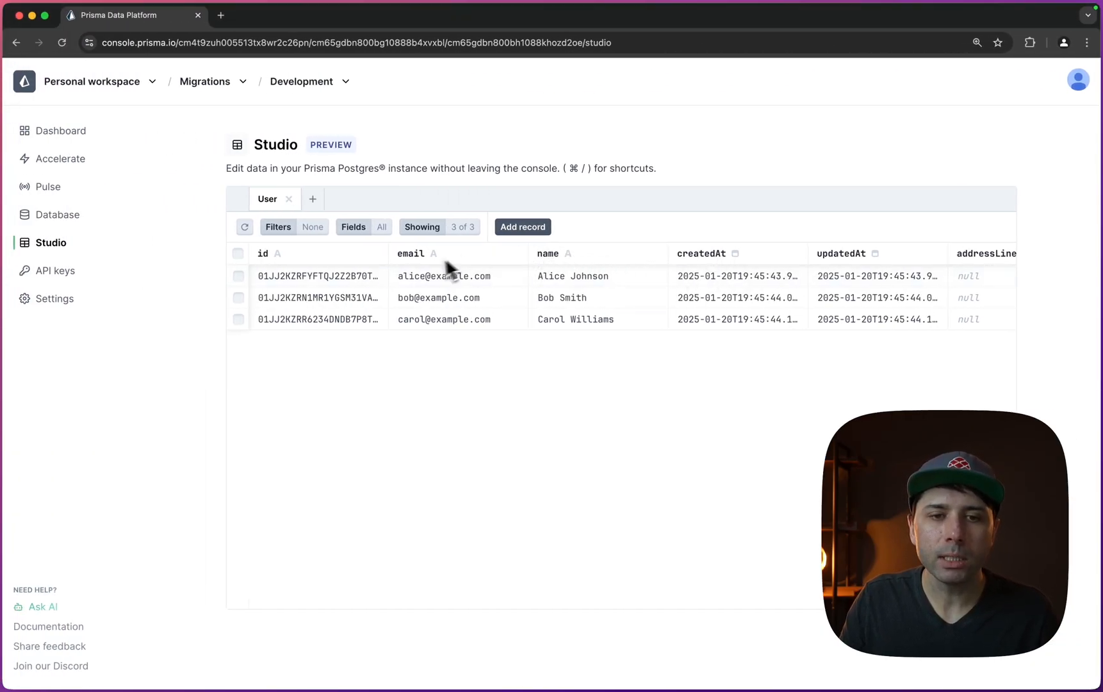
Open the User table in Prisma Studio showing the three seeded users and their emails
left_click(443, 275)
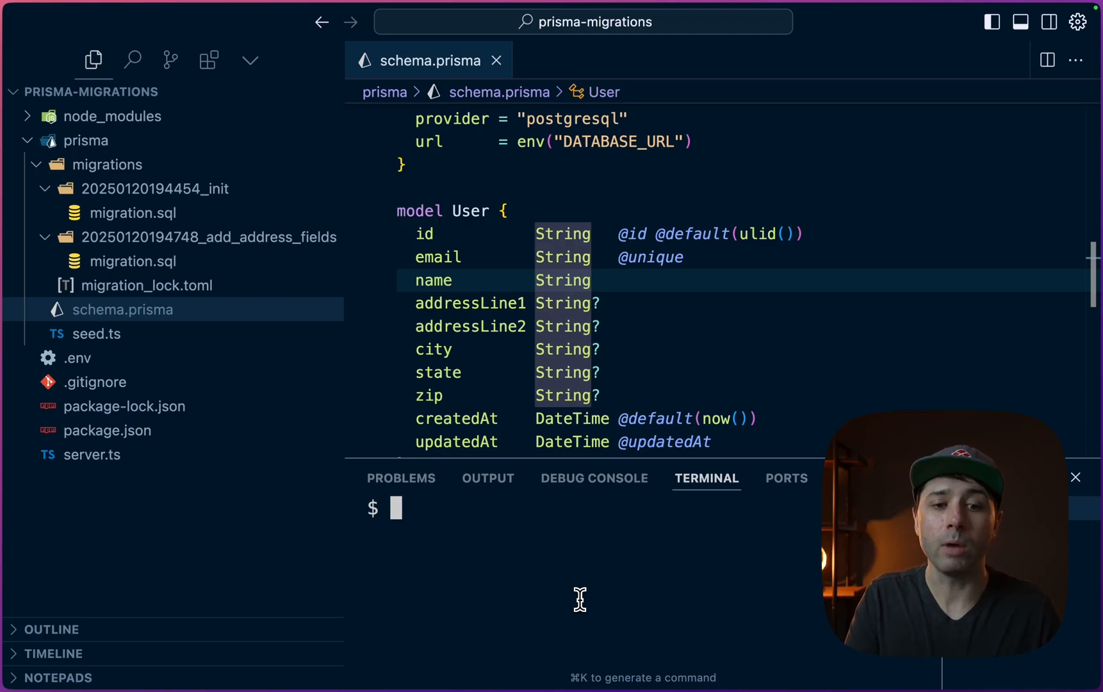
Run npx prisma migrate dev --name "add uniq" and answer yes to the data-loss warning
type("npx prisma migrate d")
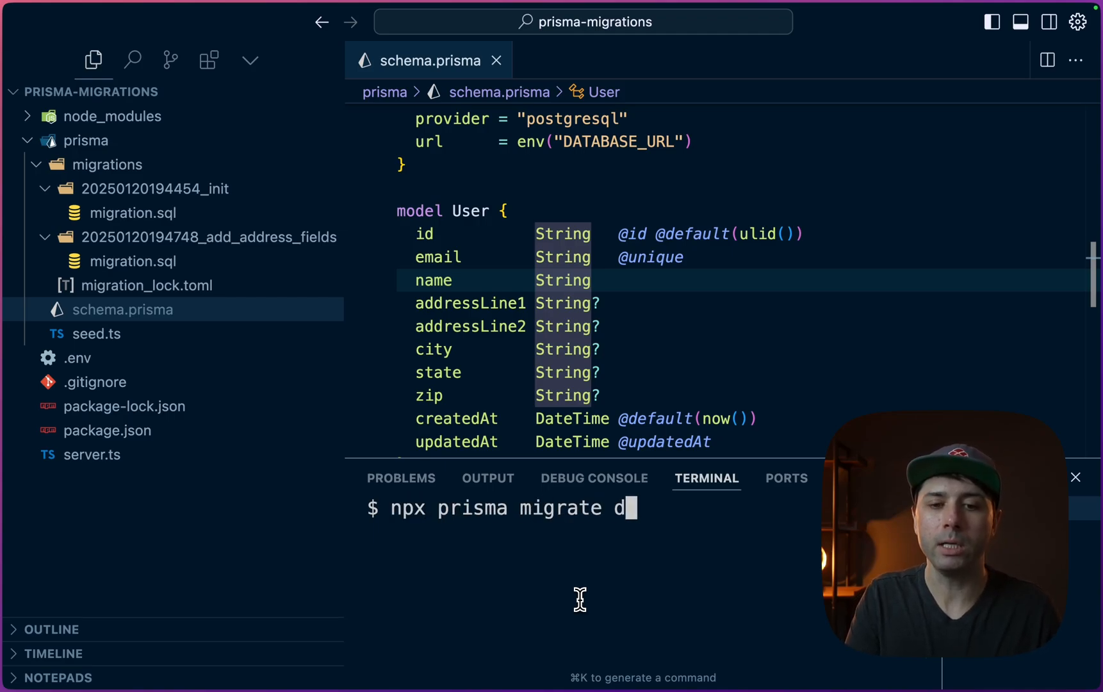
type("ev --name")
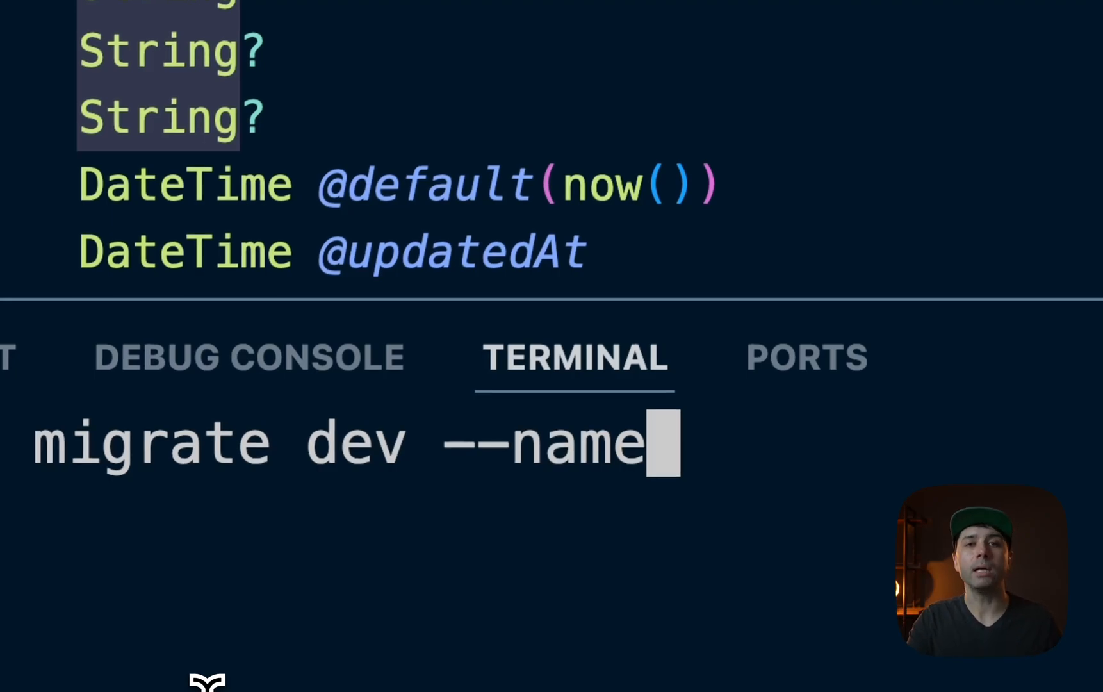
type("=")
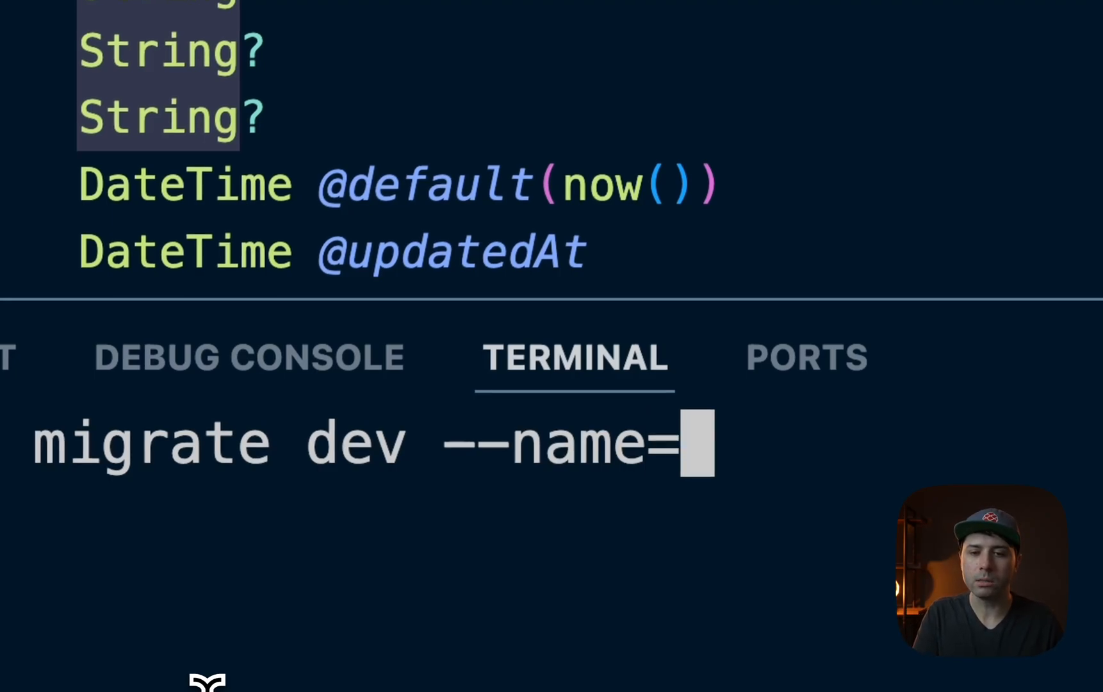
type("\"add")
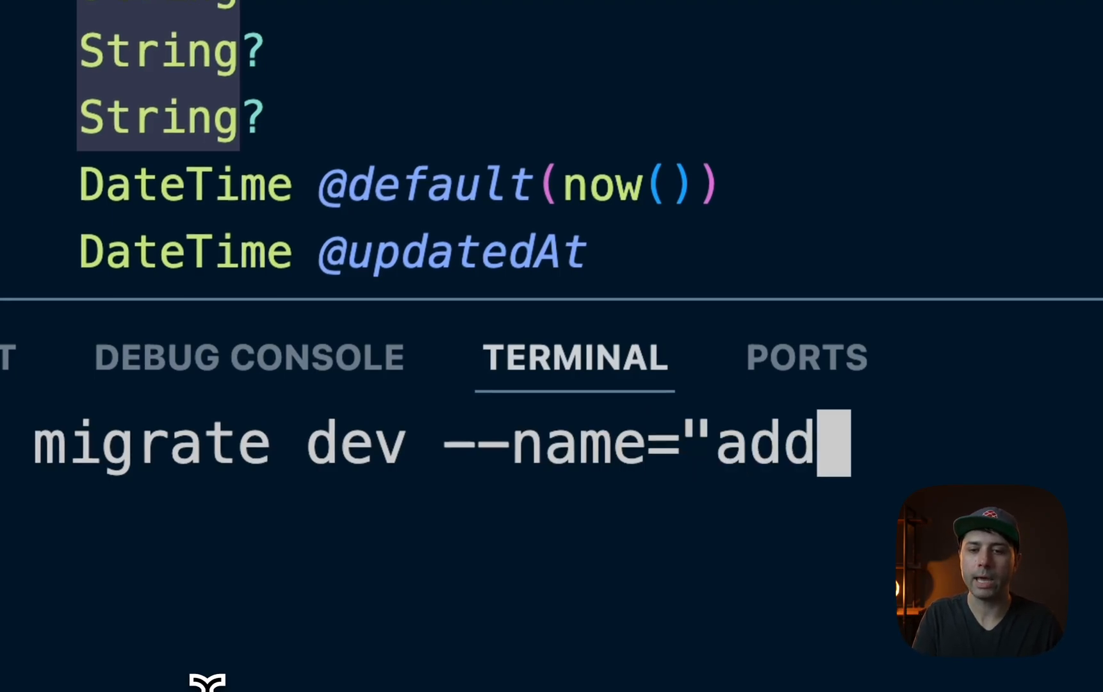
type("uniq\"")
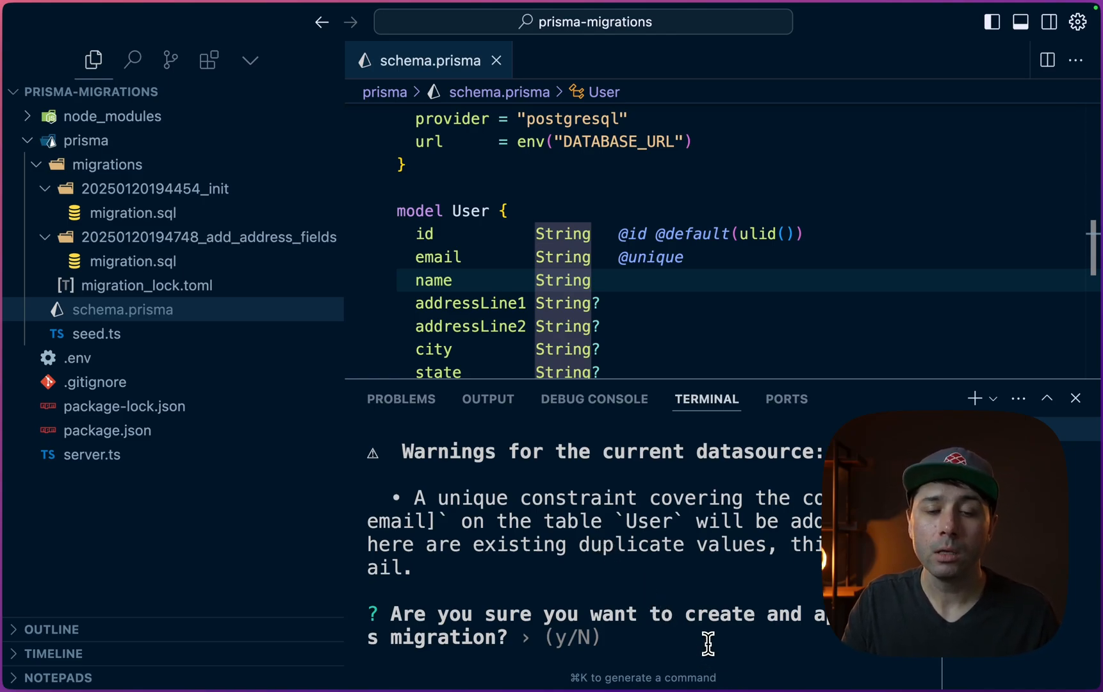
type("yes")
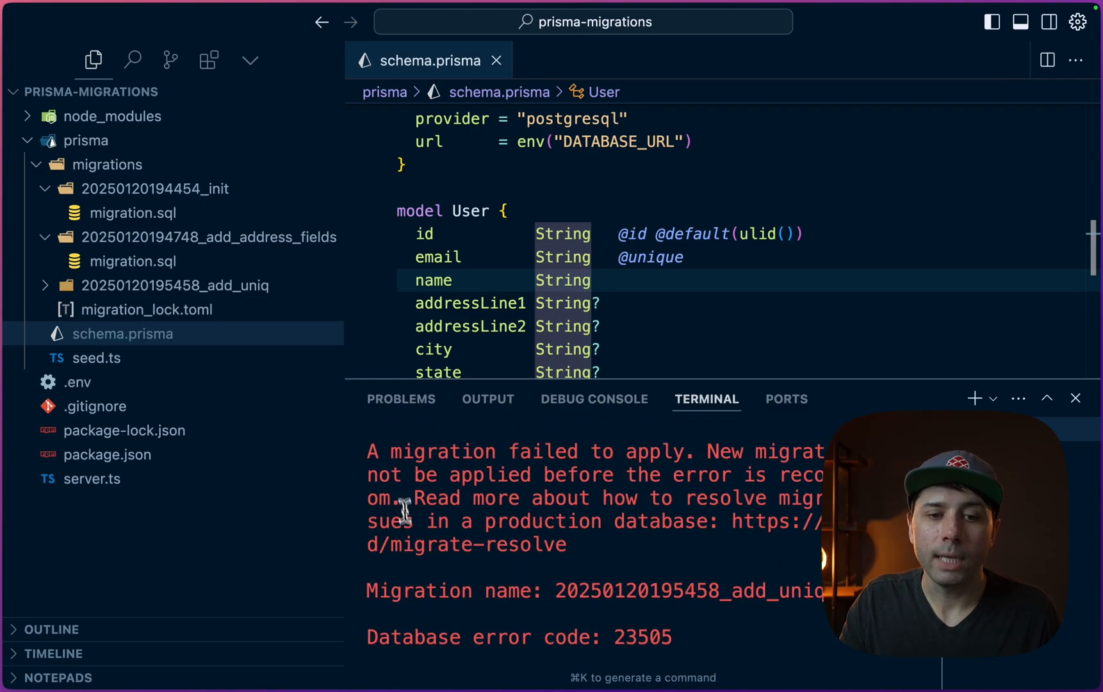
mouse_move(770, 482)
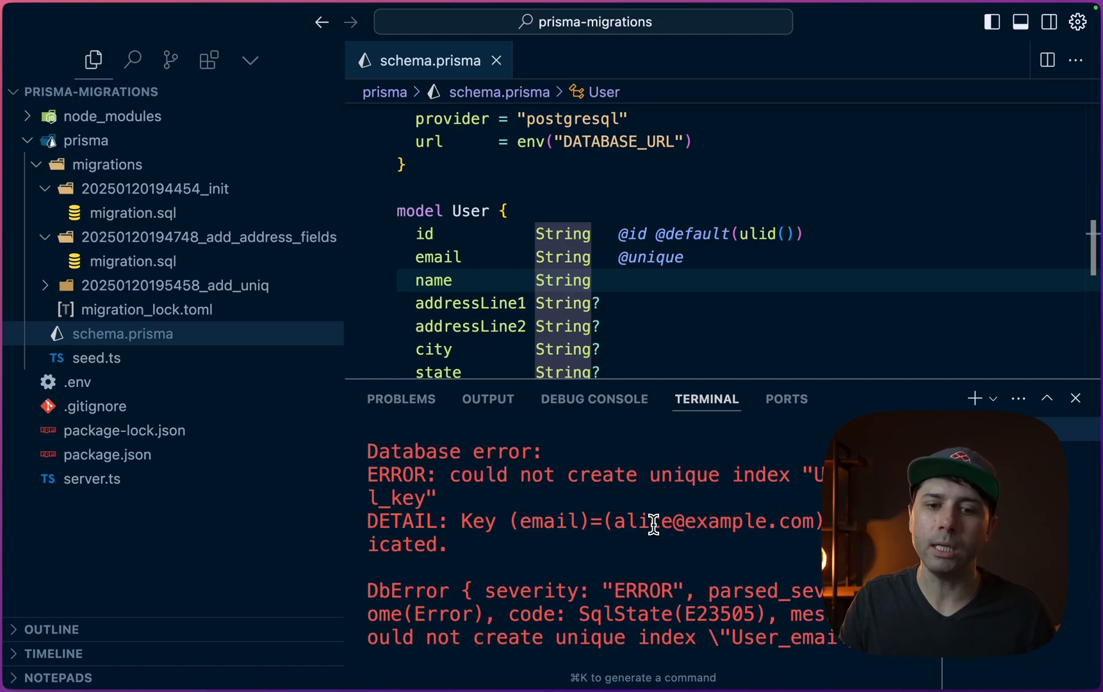
mouse_move(773, 542)
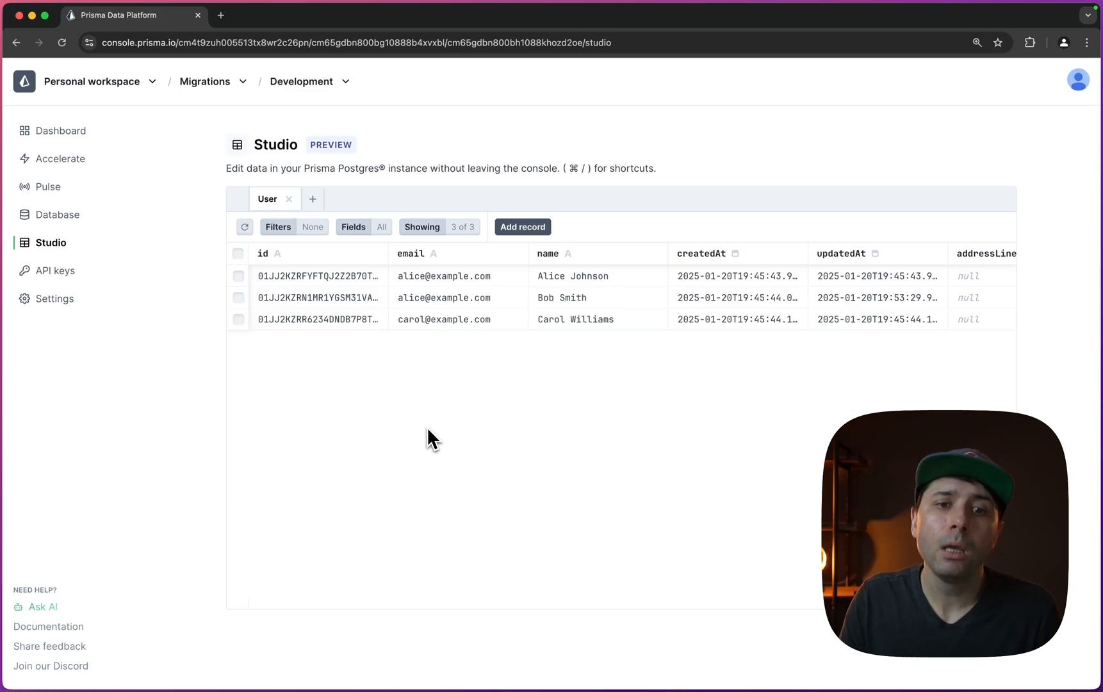
mouse_move(425, 469)
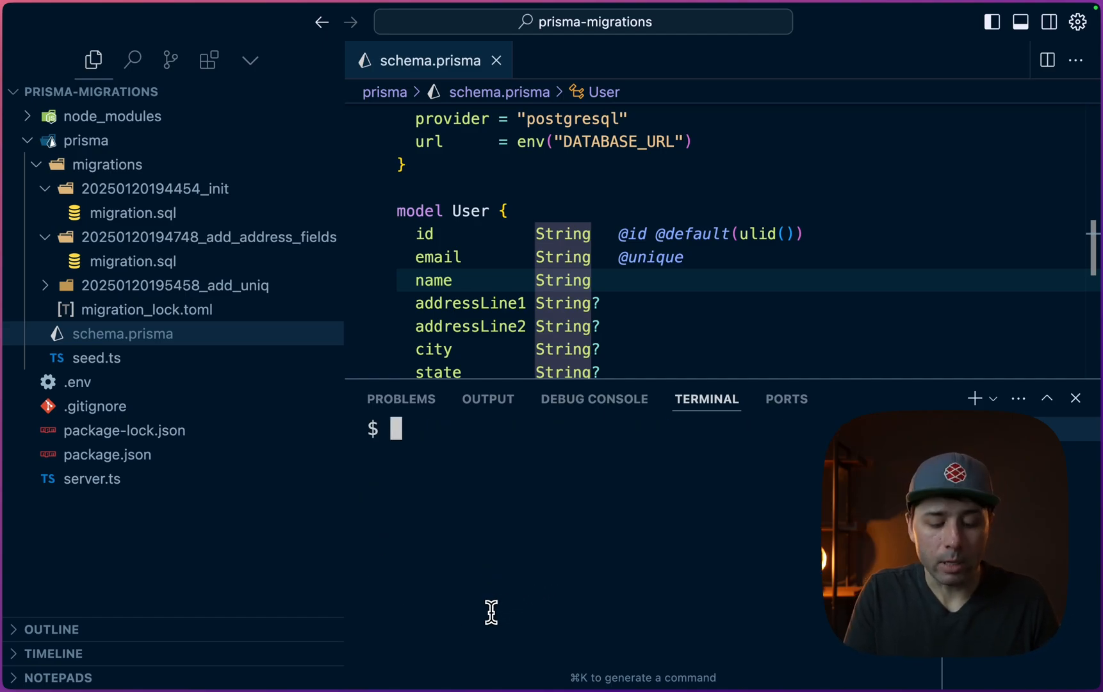
type("npx prism")
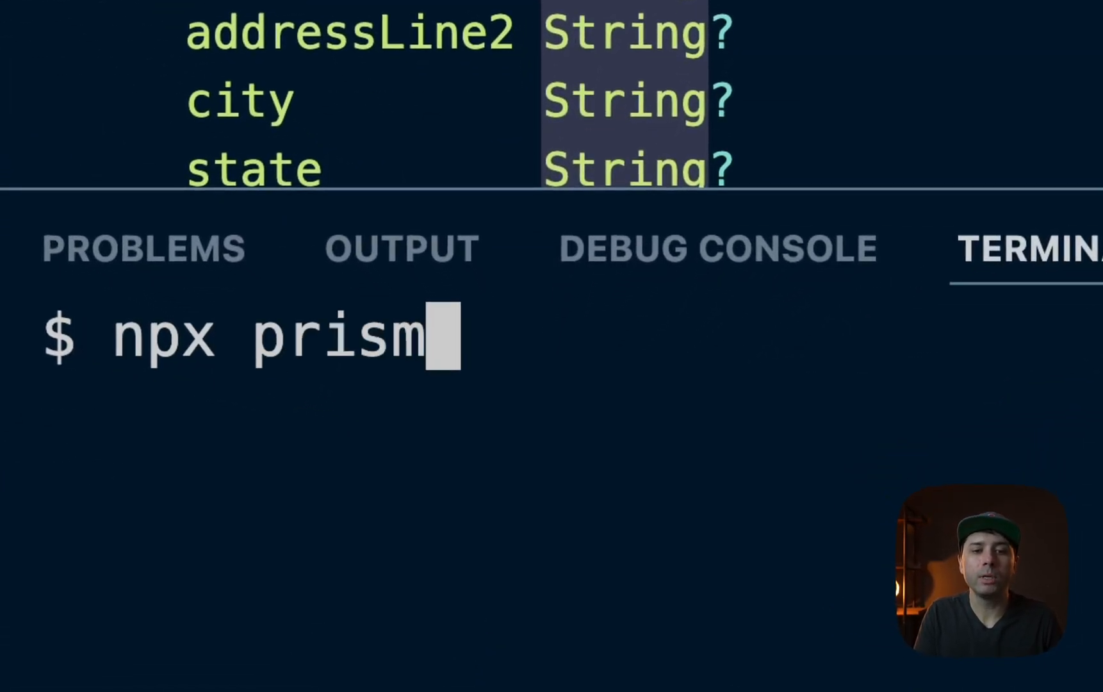
type("a migrate resolve")
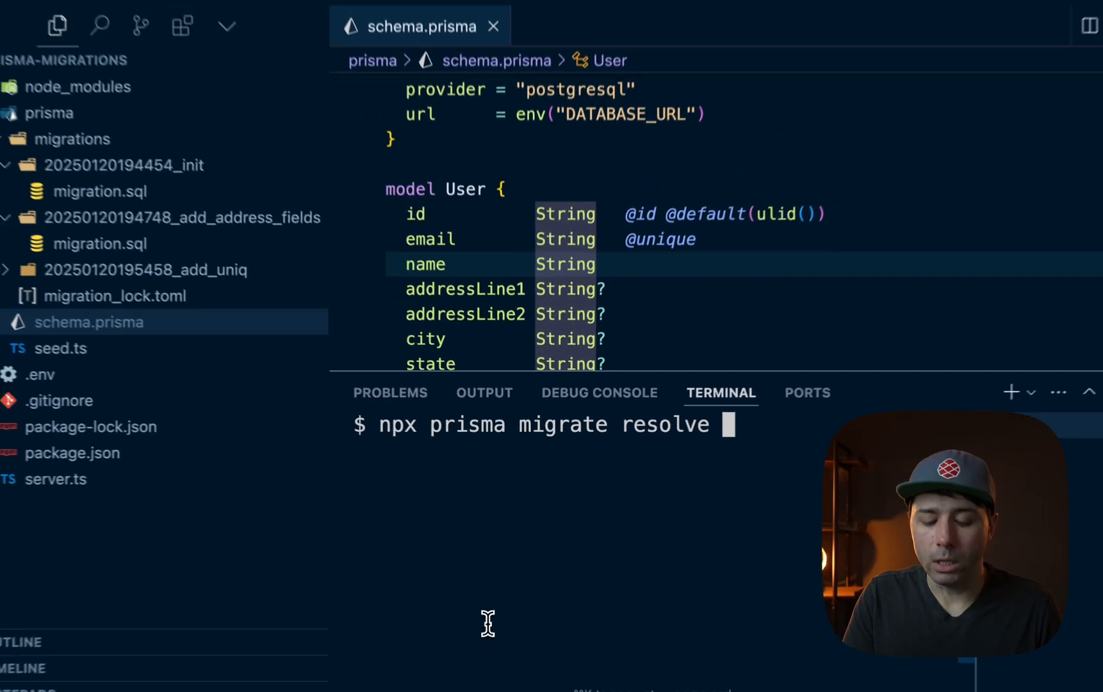
type("--roll")
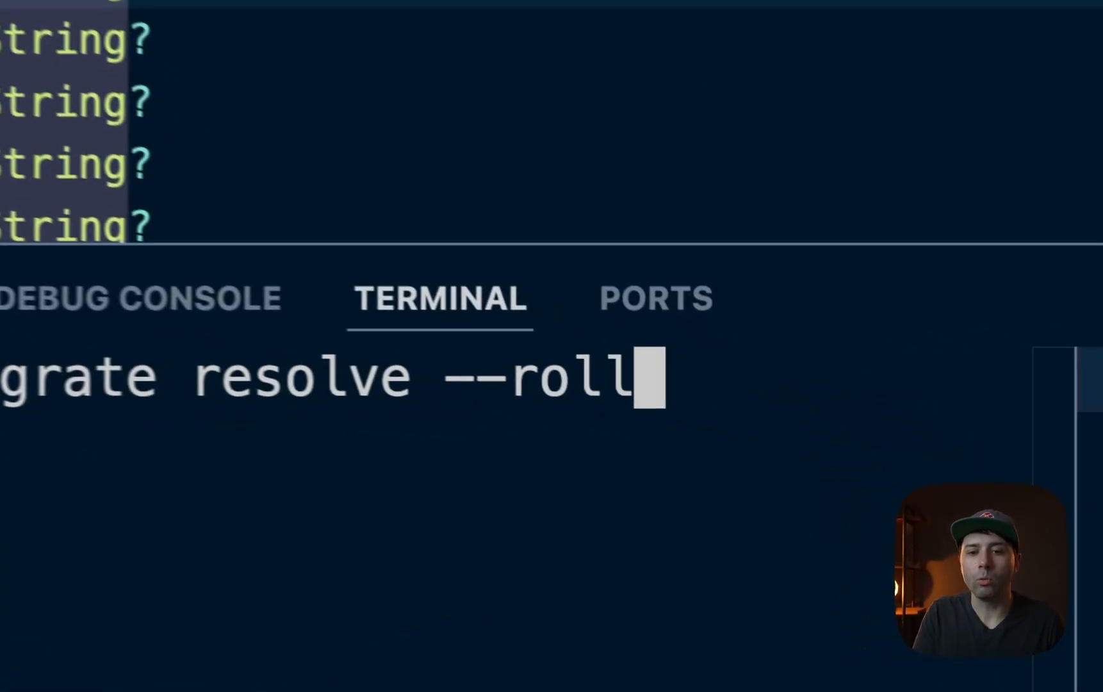
type("ed-back=")
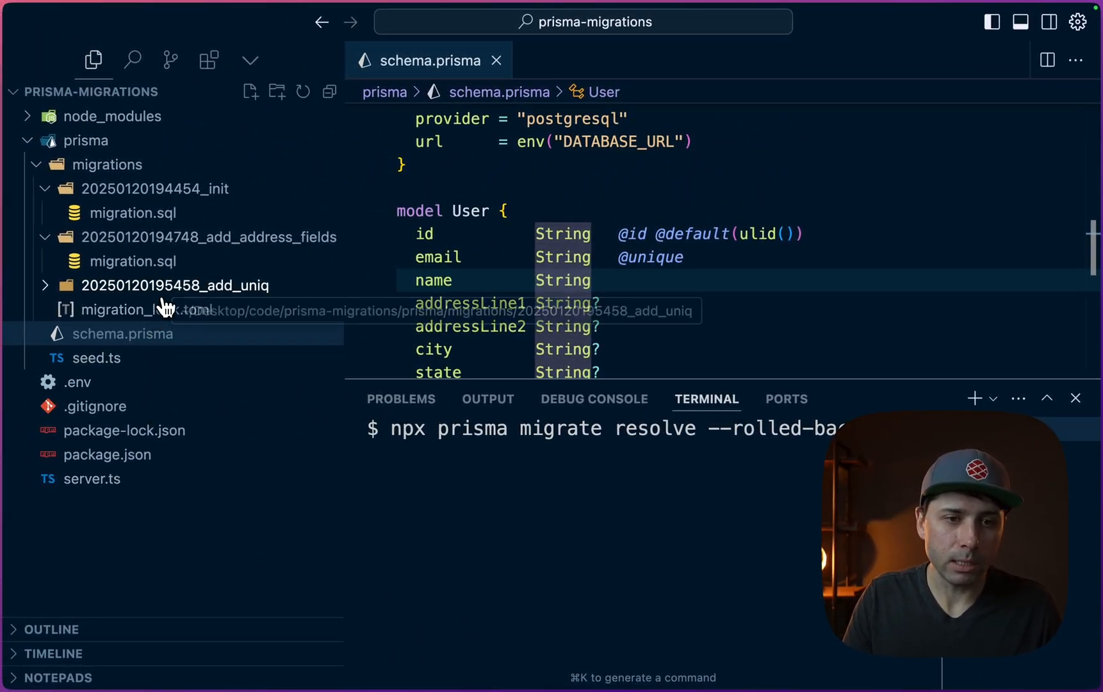
left_click(174, 285)
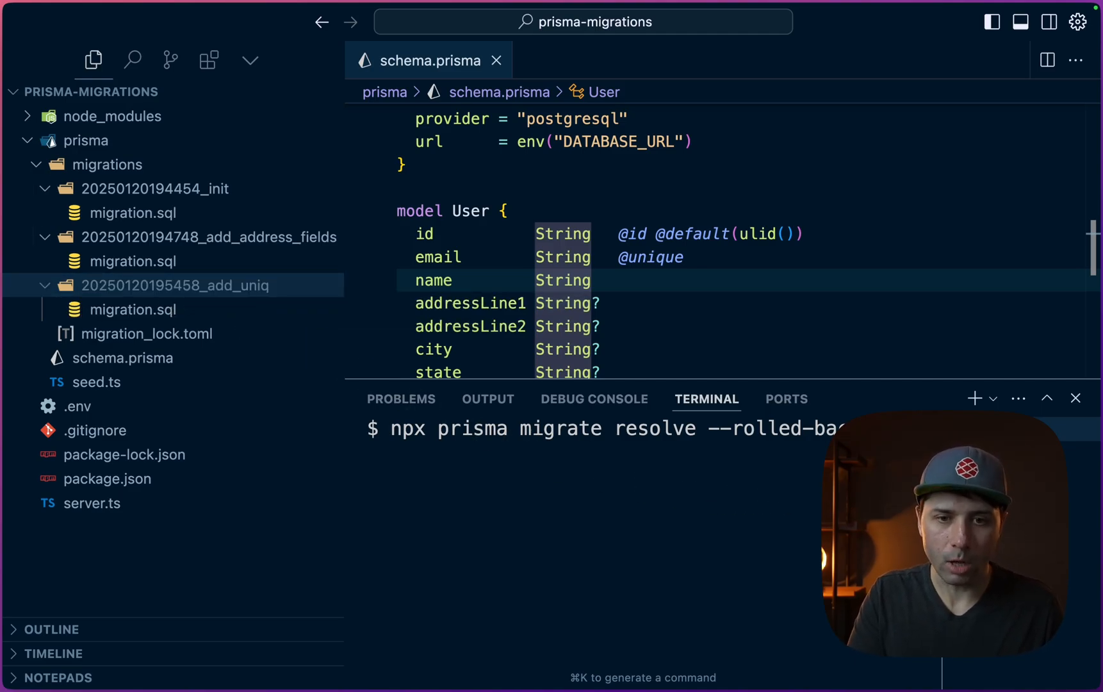
left_click(93, 60)
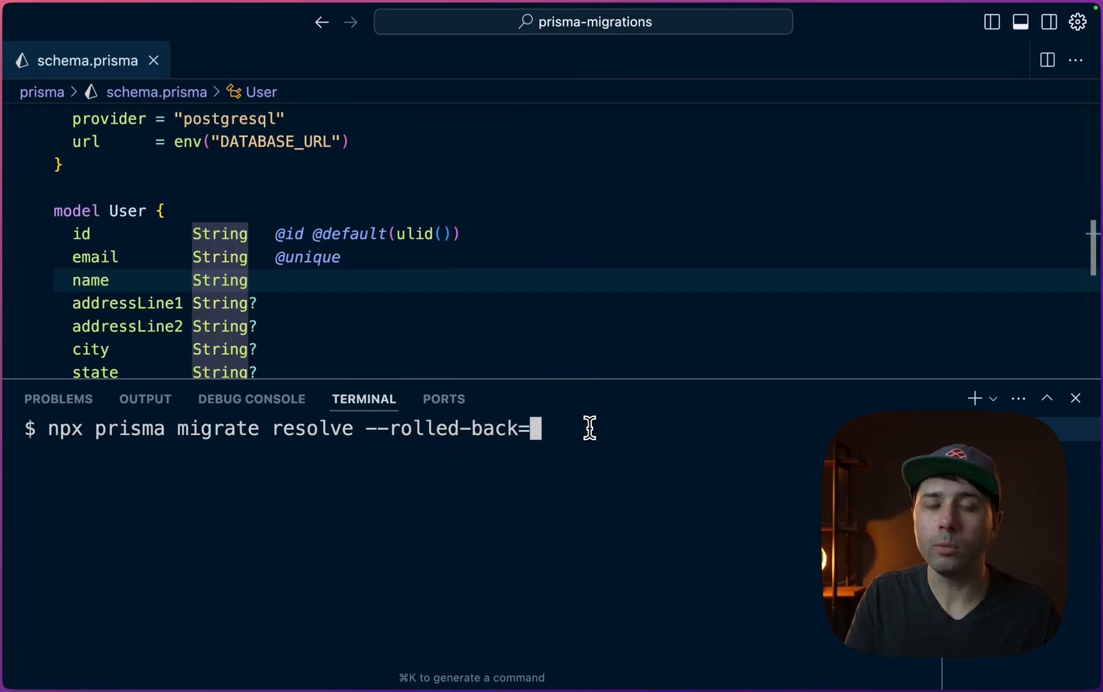
type("\"")
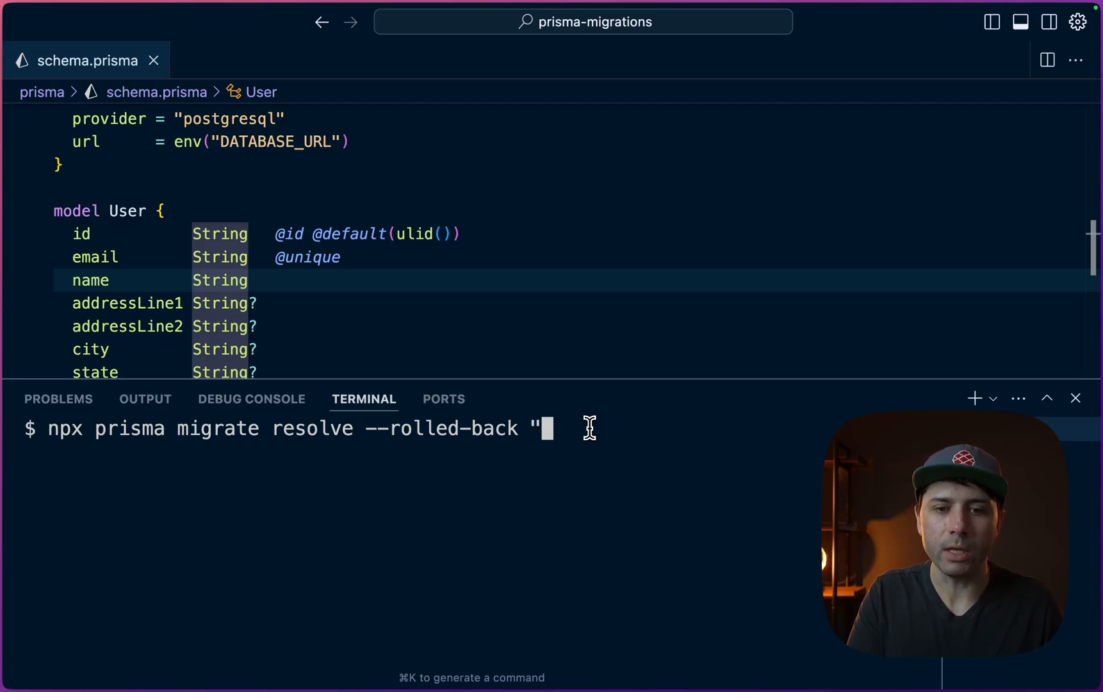
type("20250120195458_add_uniq")
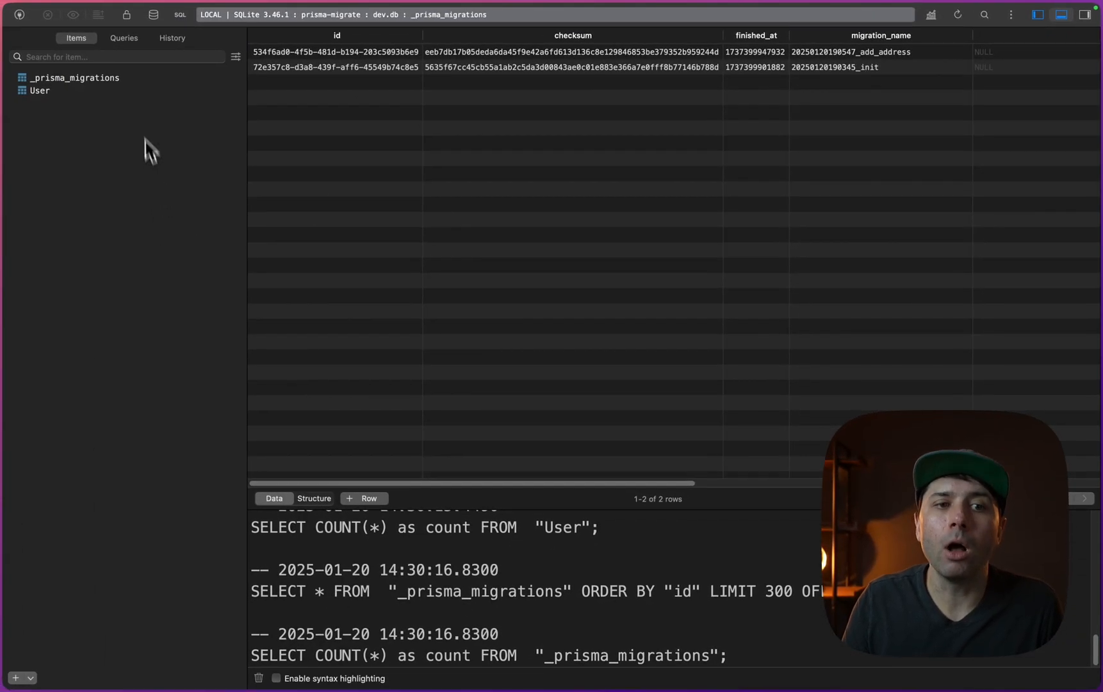
mouse_move(155, 294)
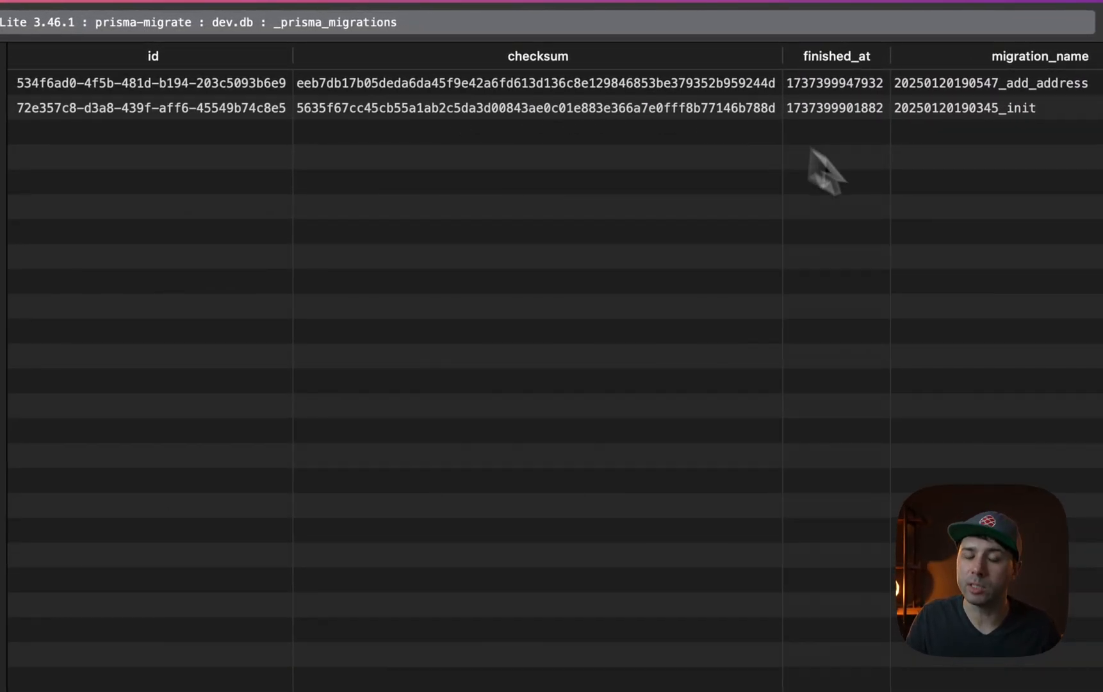
mouse_move(939, 247)
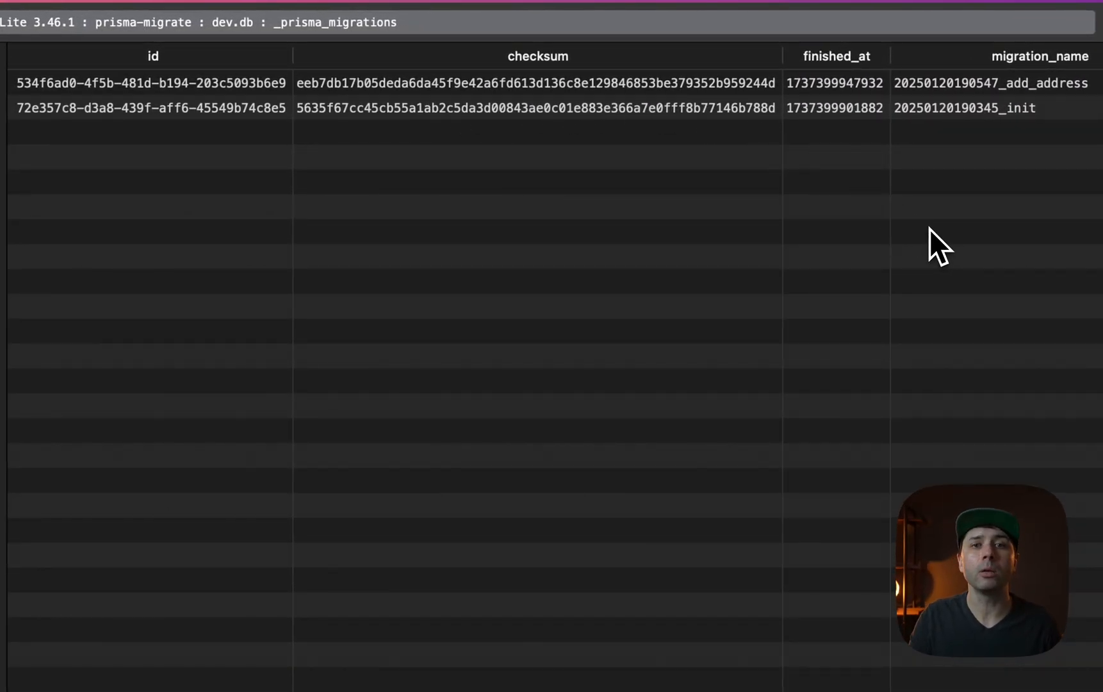